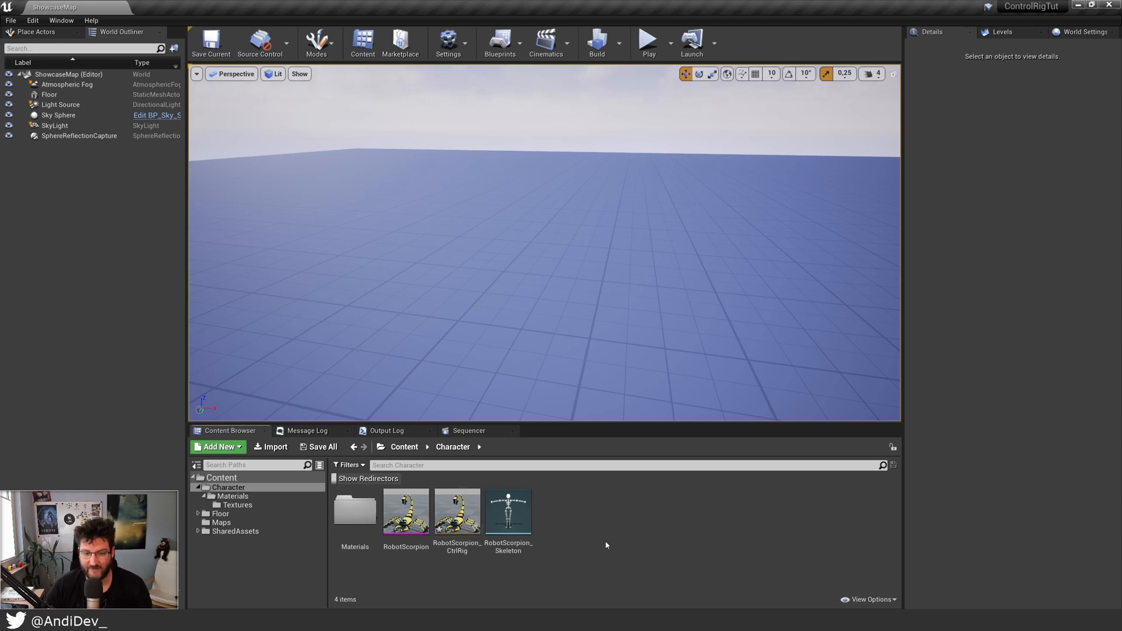
Select the RobotScorpion_CtrlRig asset in the Character folder
{"action": "left_click", "coordinate": [456, 512]}
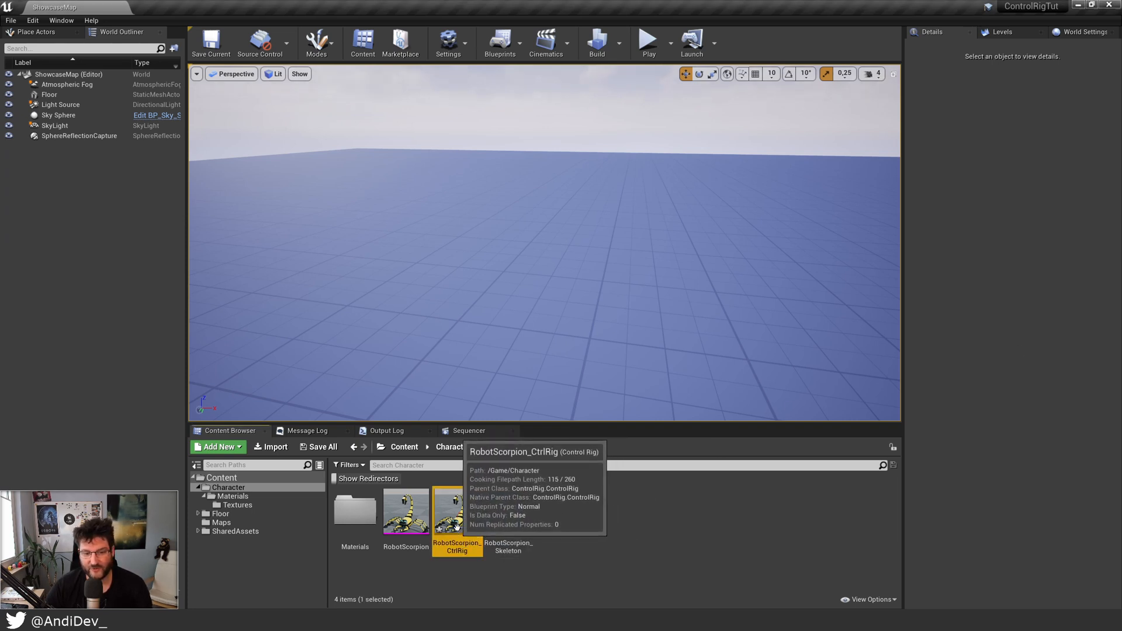
{"action": "mouse_move", "coordinate": [410, 509]}
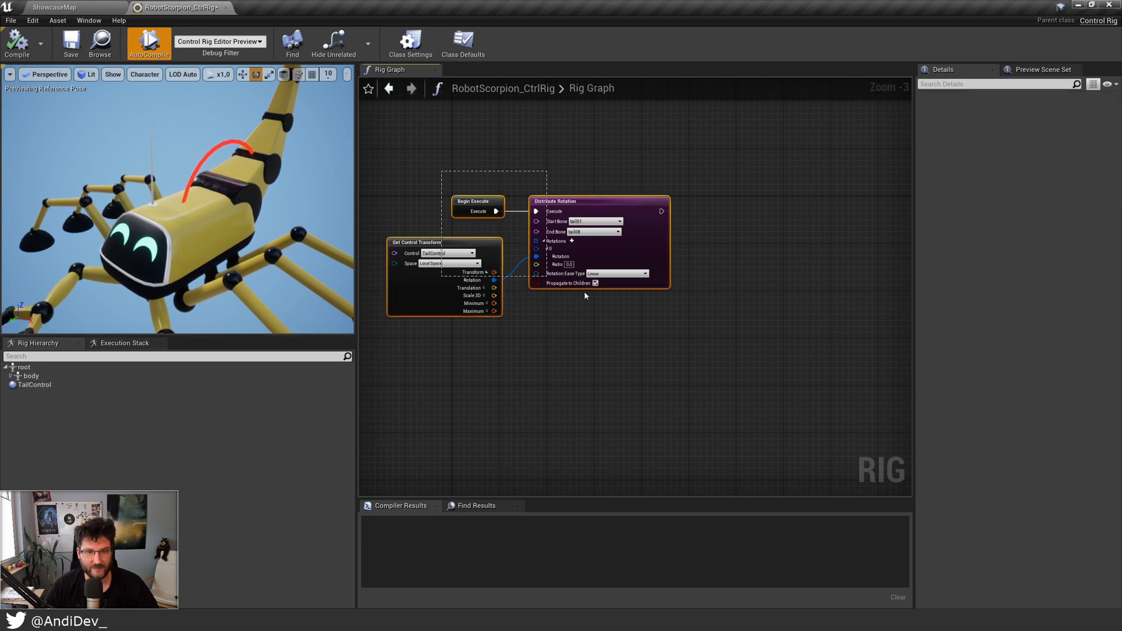
Select the Get Control Transform node in the rig graph
{"action": "left_click", "coordinate": [416, 242]}
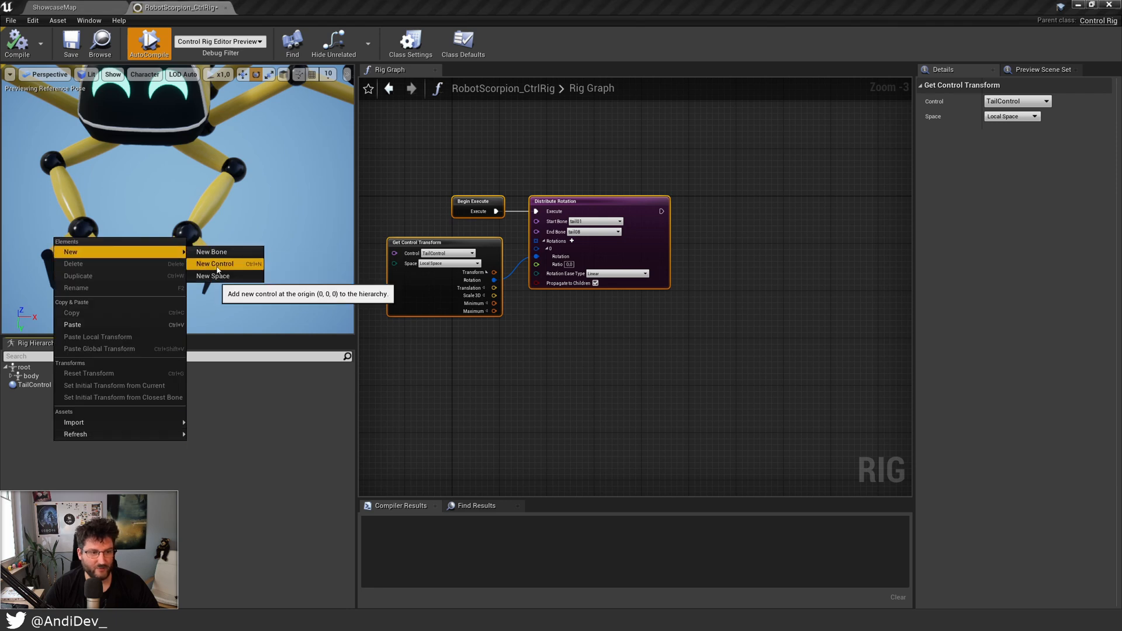
{"action": "mouse_move", "coordinate": [220, 276]}
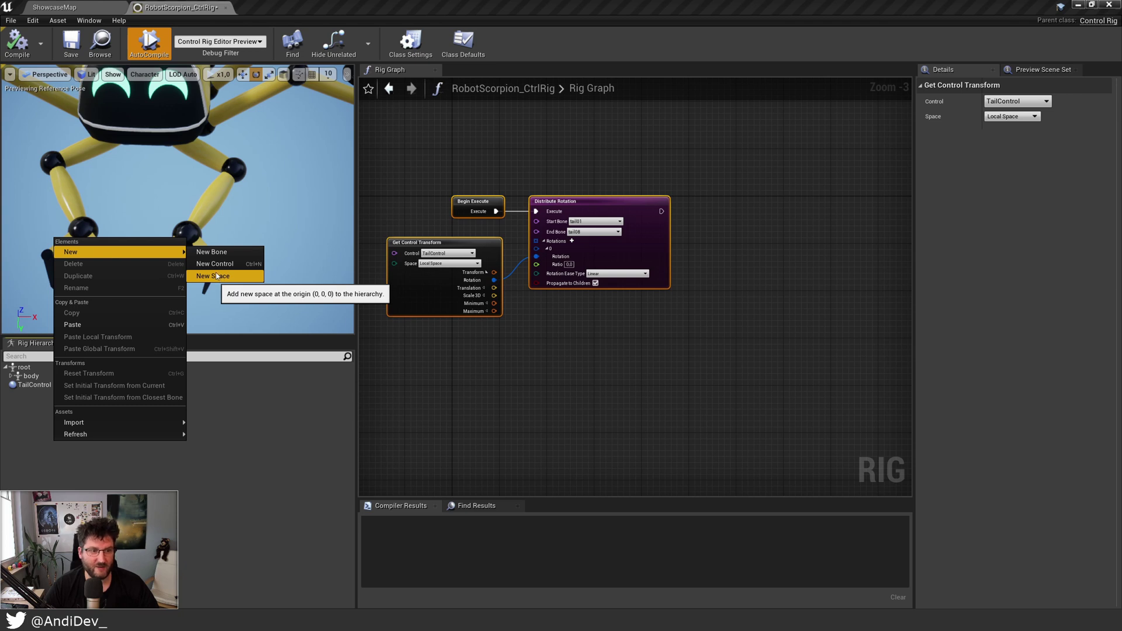
{"action": "mouse_move", "coordinate": [222, 280]}
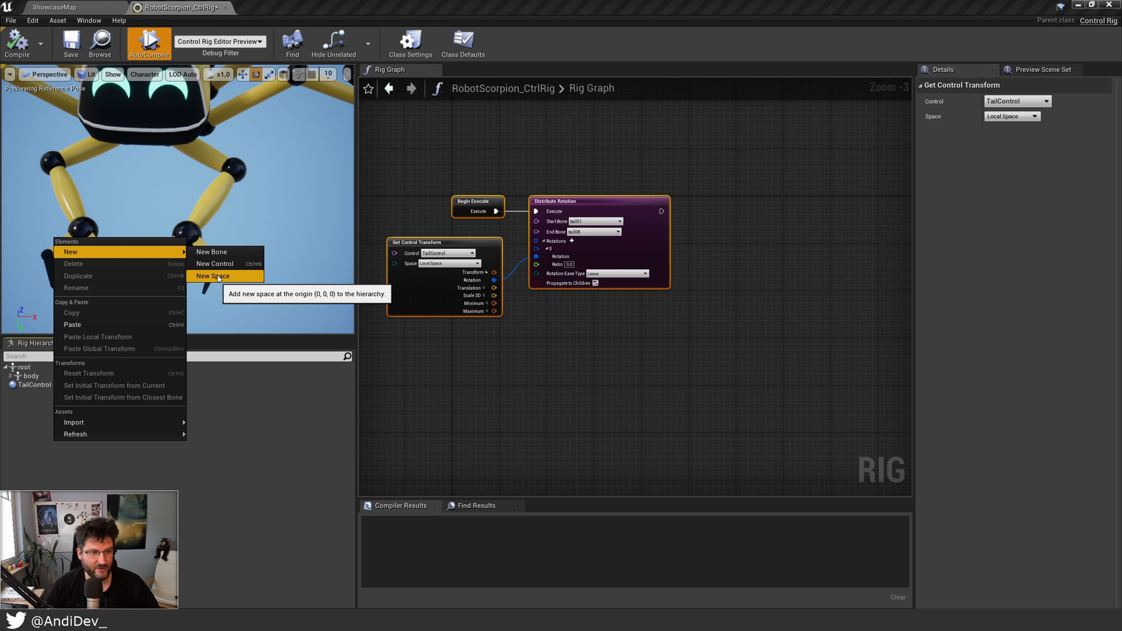
Add a new space to the rig hierarchy and name it HandSpace_l
{"action": "left_click", "coordinate": [213, 276]}
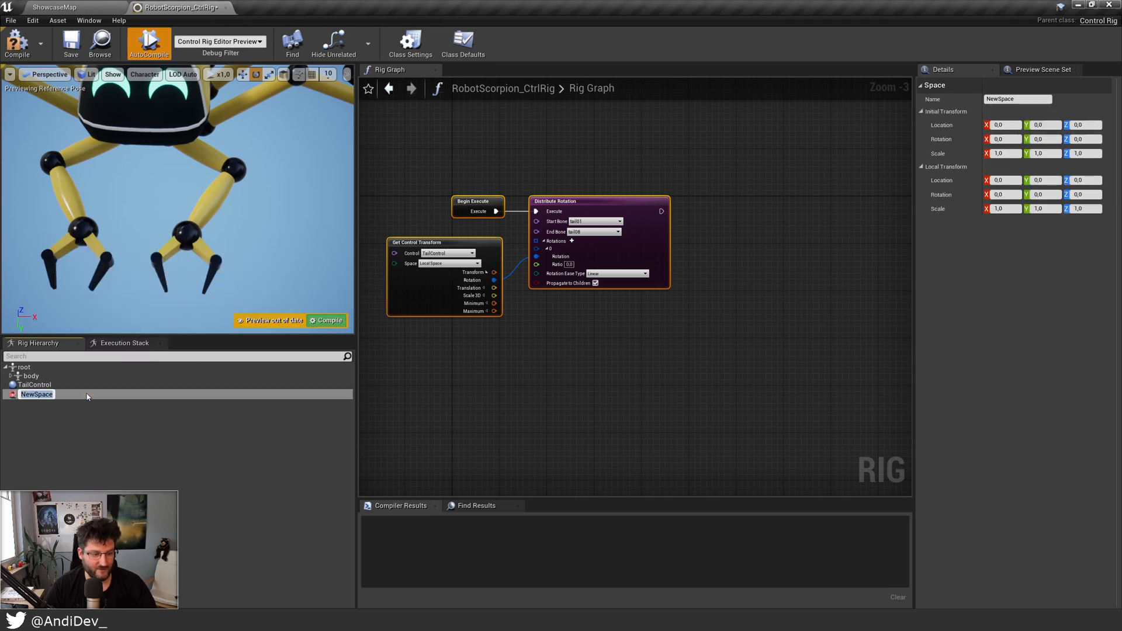
{"action": "type", "text": "Hand"}
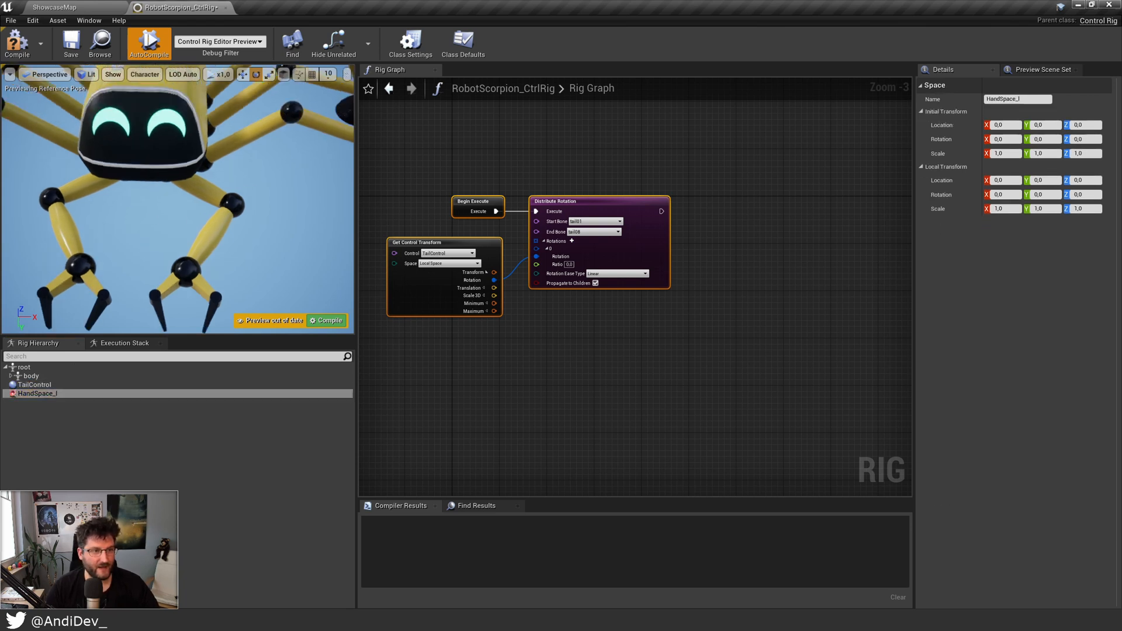
{"action": "left_click", "coordinate": [34, 385]}
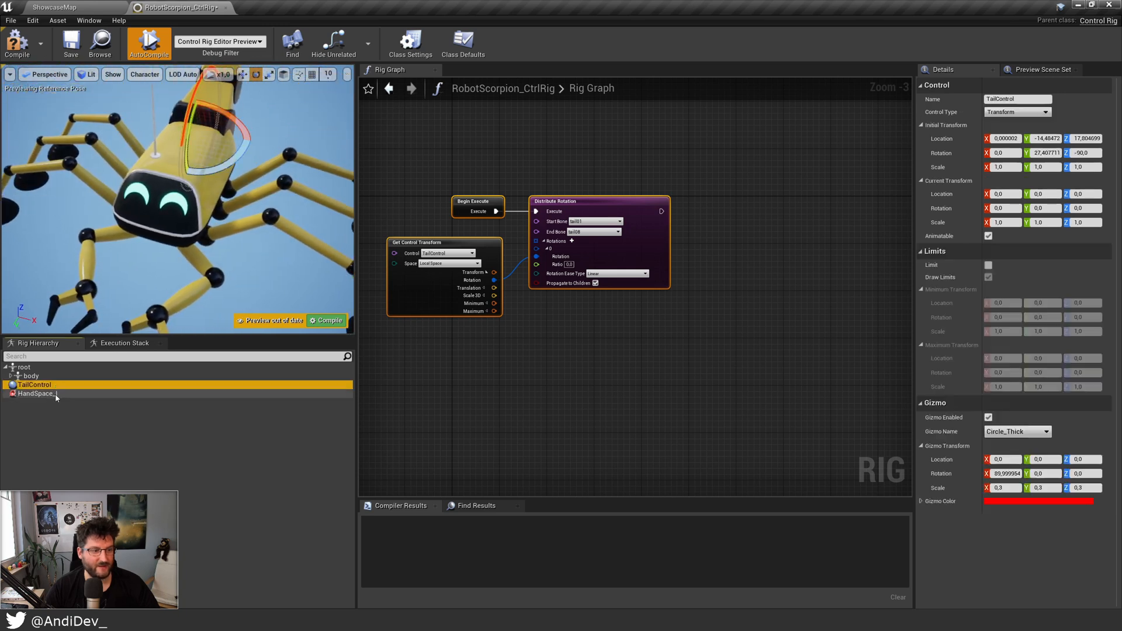
{"action": "left_click", "coordinate": [35, 394]}
{"action": "type", "text": "_l"}
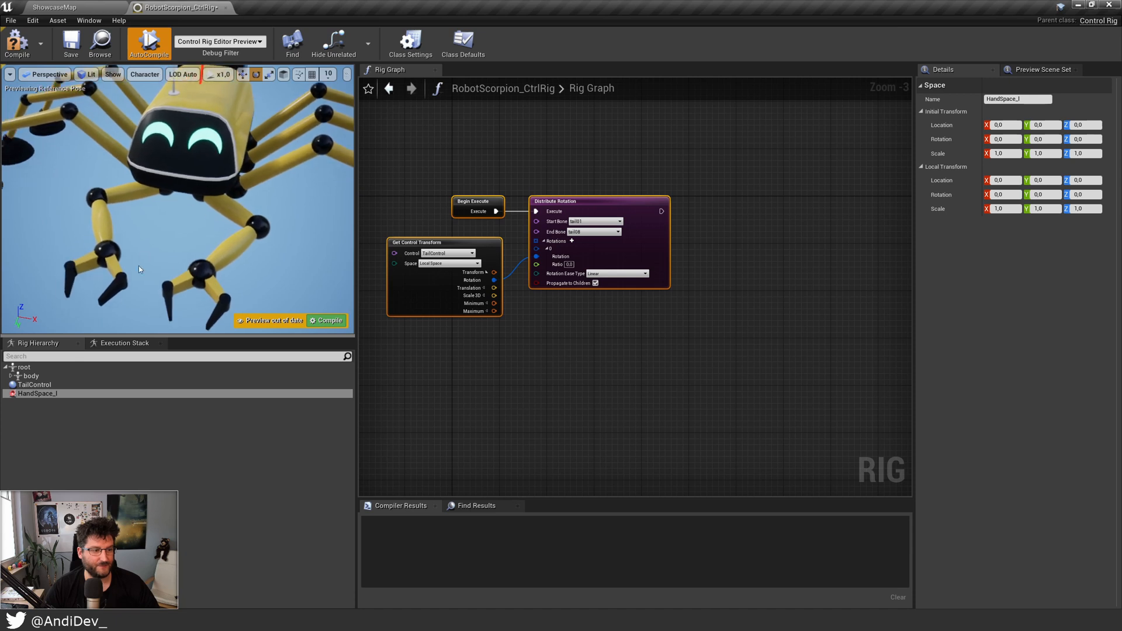
{"action": "left_click", "coordinate": [34, 384]}
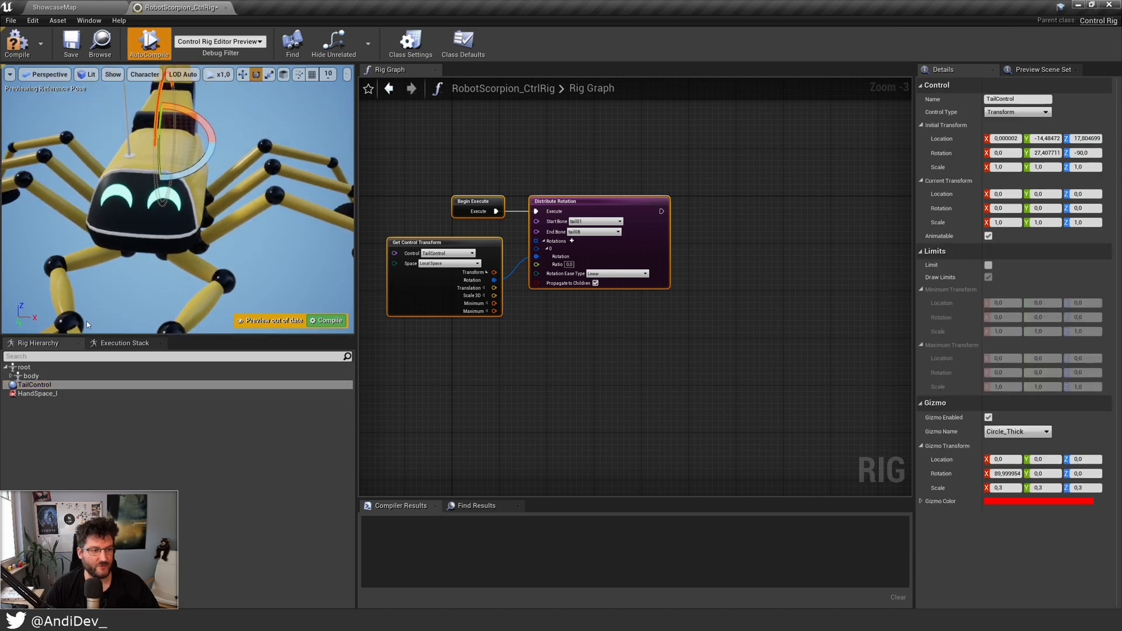
{"action": "right_click", "coordinate": [37, 393]}
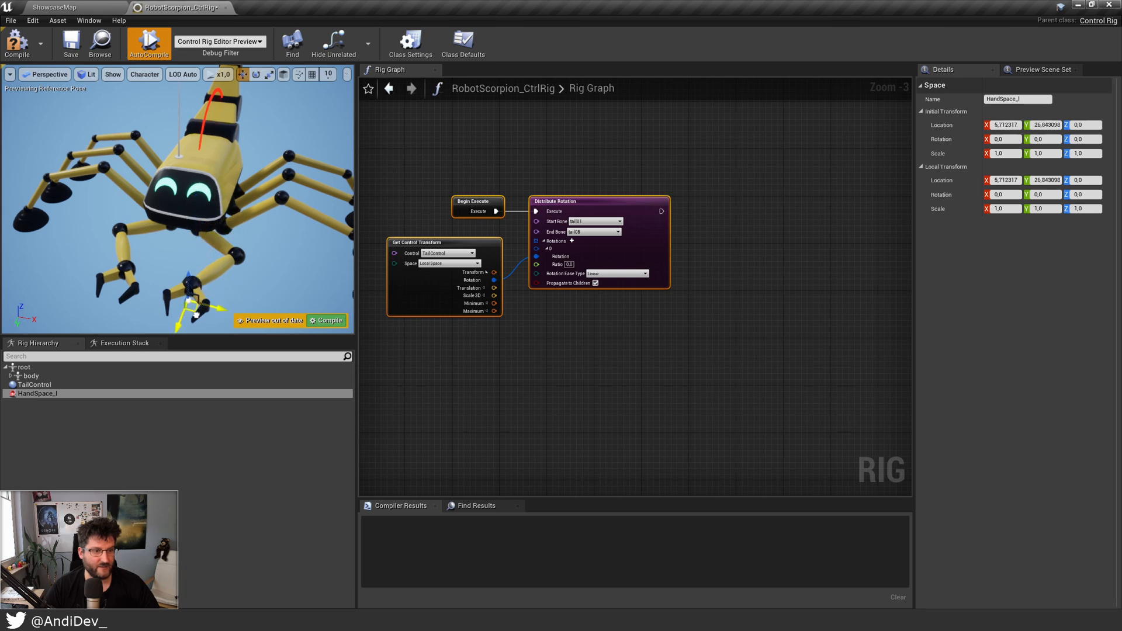
Move HandSpace_l in the viewport onto the scorpion's left hand
{"action": "left_click_drag", "start_coordinate": [195, 309], "coordinate": [195, 286]}
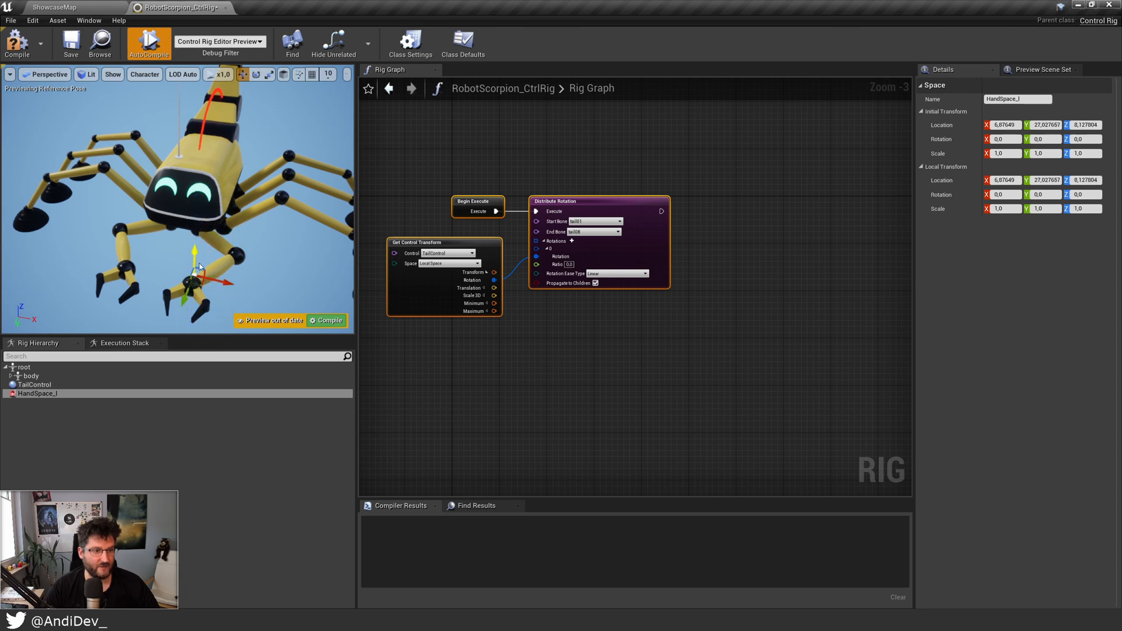
{"action": "left_click_drag", "start_coordinate": [192, 279], "coordinate": [203, 280]}
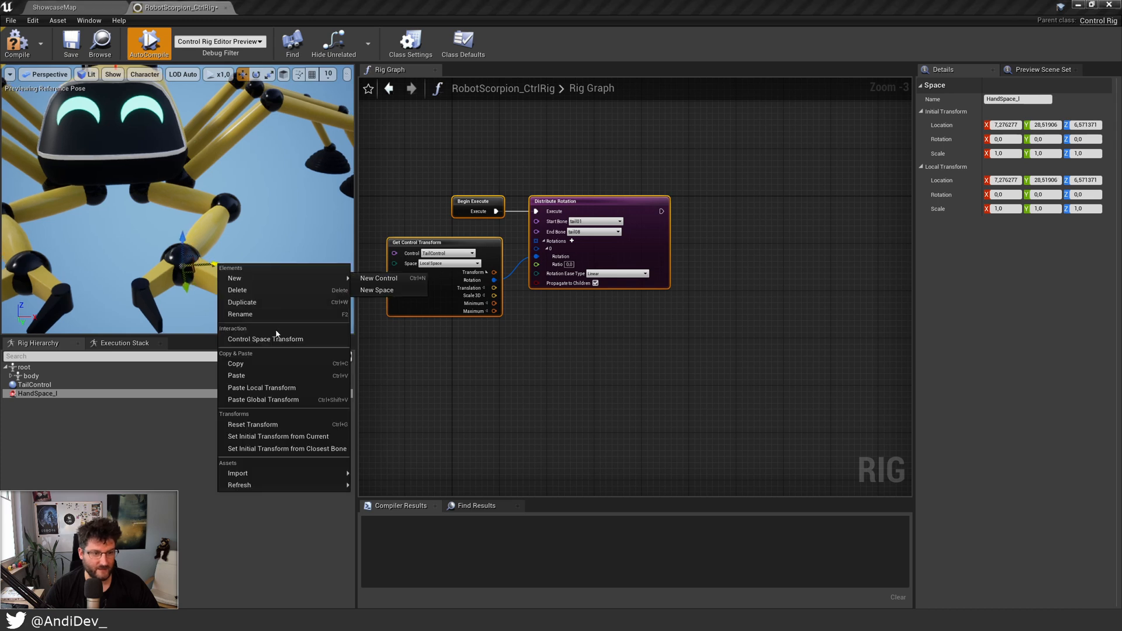
{"action": "mouse_move", "coordinate": [261, 452]}
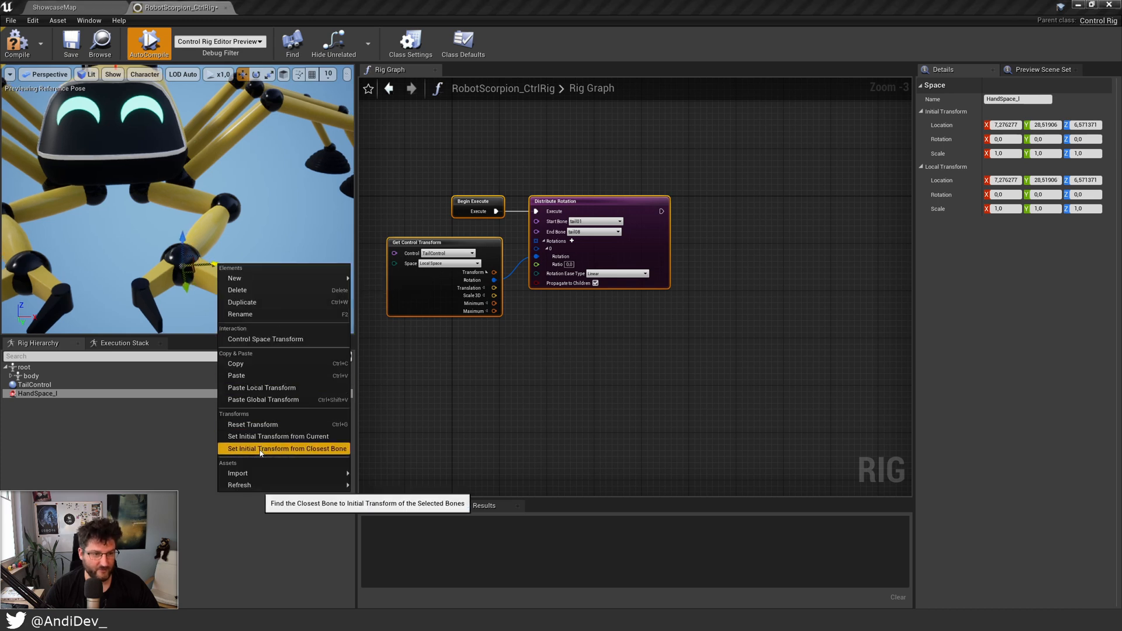
Set HandSpace_l's initial transform from its closest bone and adjust its control space transform
{"action": "left_click", "coordinate": [282, 449]}
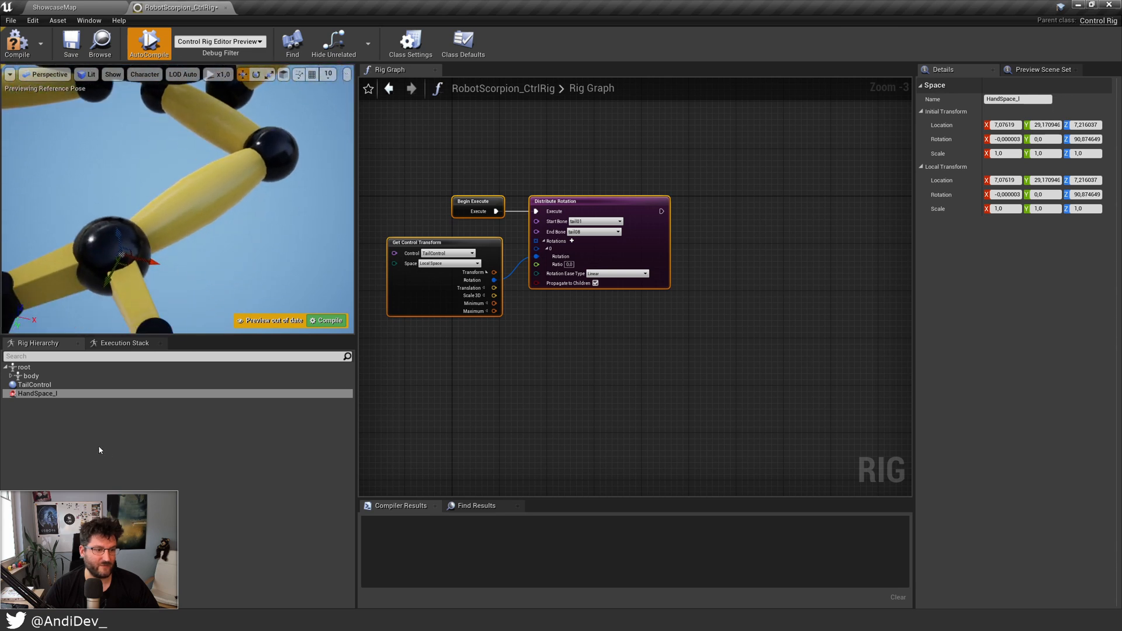
{"action": "left_click", "coordinate": [37, 392]}
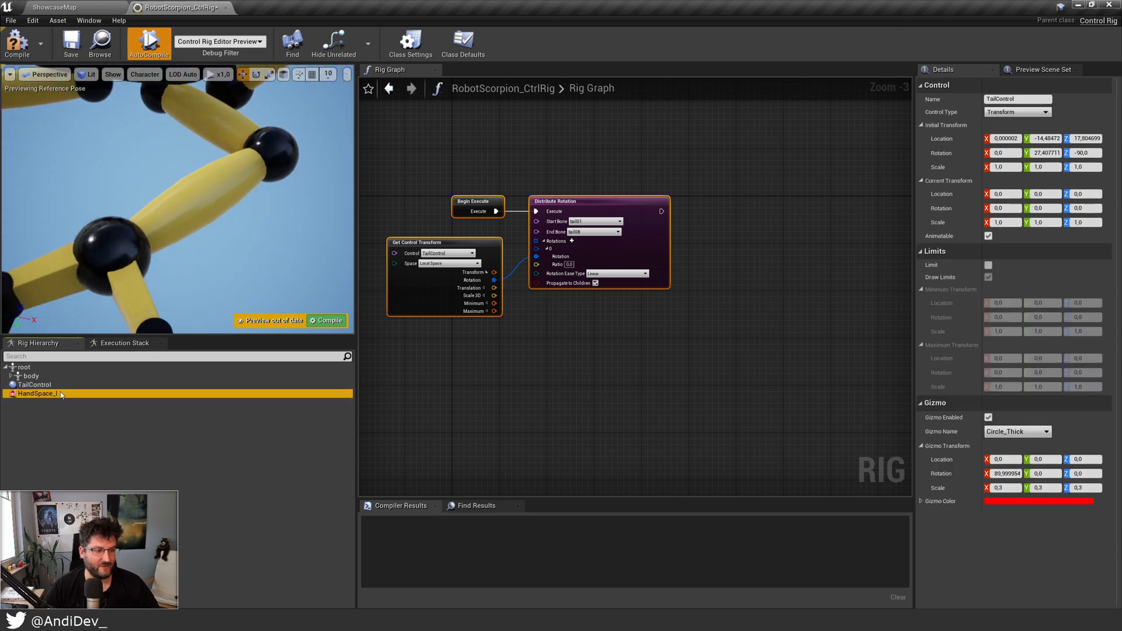
{"action": "right_click", "coordinate": [58, 393]}
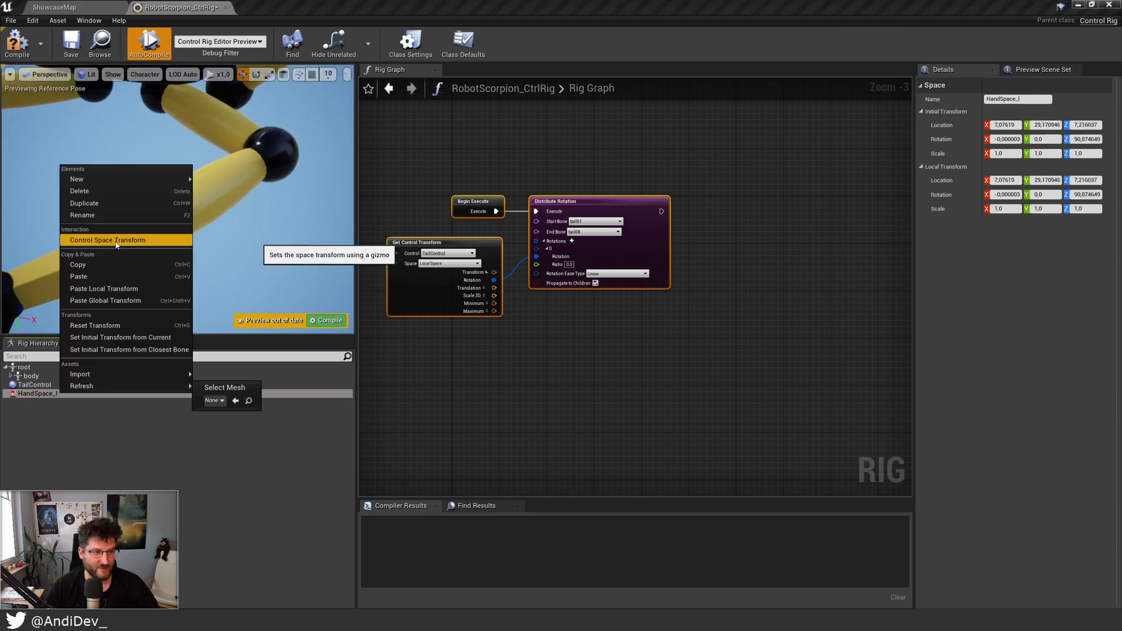
{"action": "left_click", "coordinate": [108, 239]}
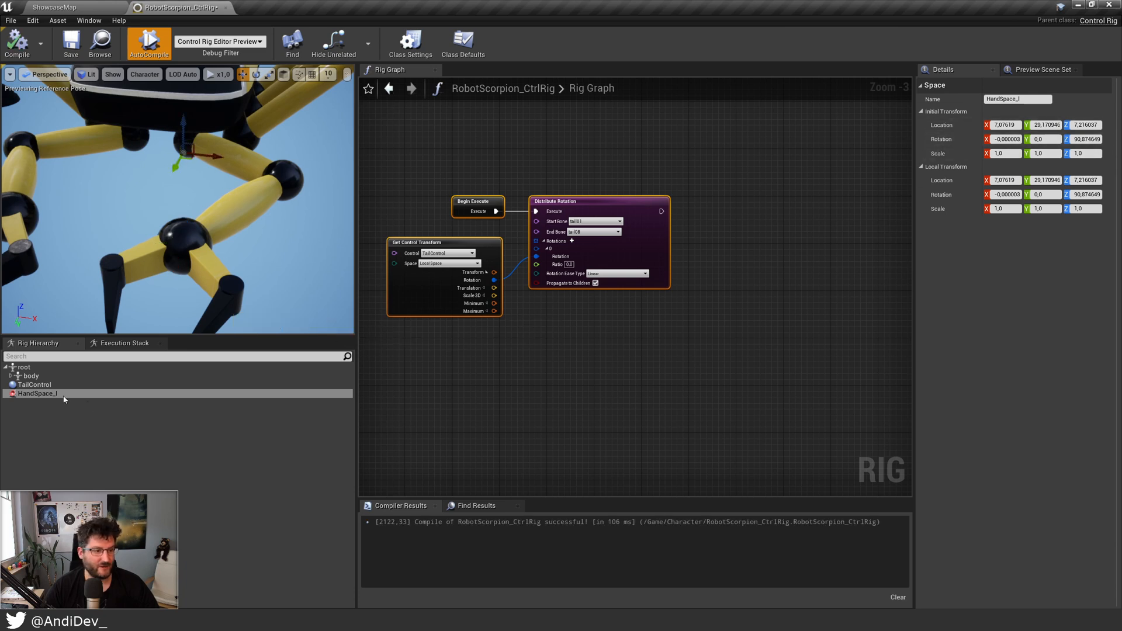
Add a new control under HandSpace_l in the rig hierarchy
{"action": "right_click", "coordinate": [38, 392]}
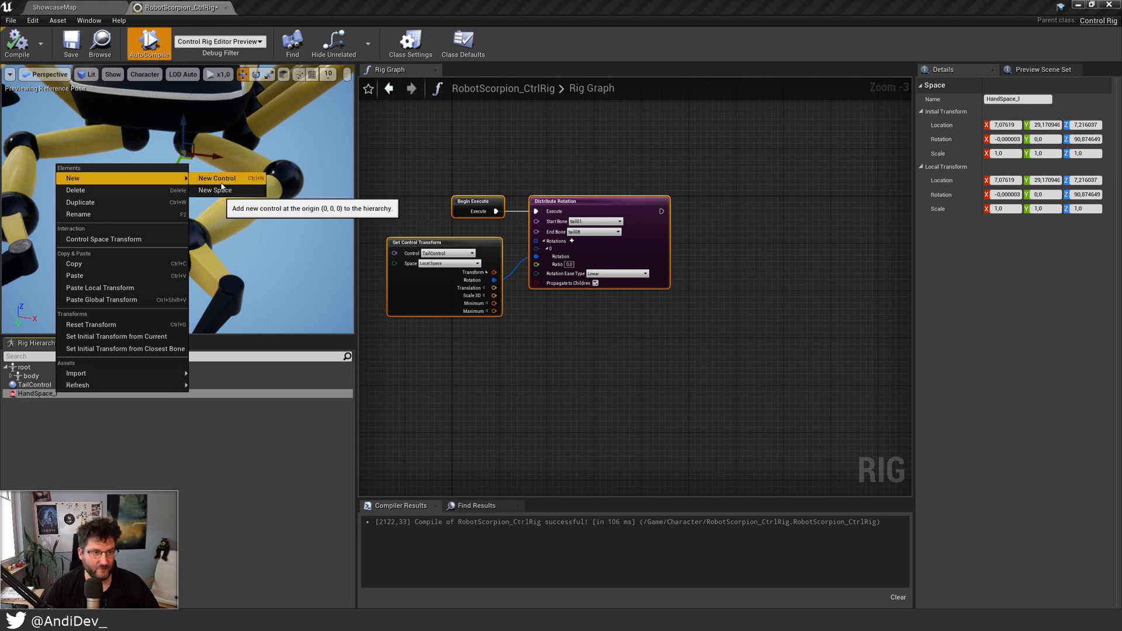
{"action": "left_click", "coordinate": [217, 178]}
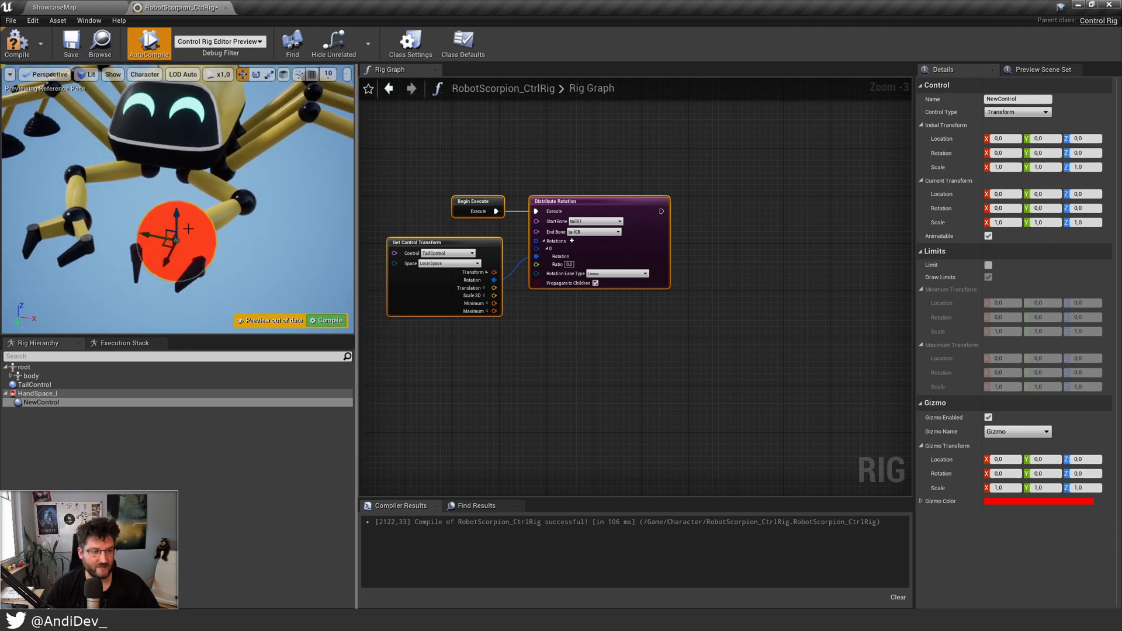
Set NewControl's gizmo to Pyramid_Thick, rotation Z 180, scale 0.1, and compile the rig
{"action": "left_click", "coordinate": [1017, 432]}
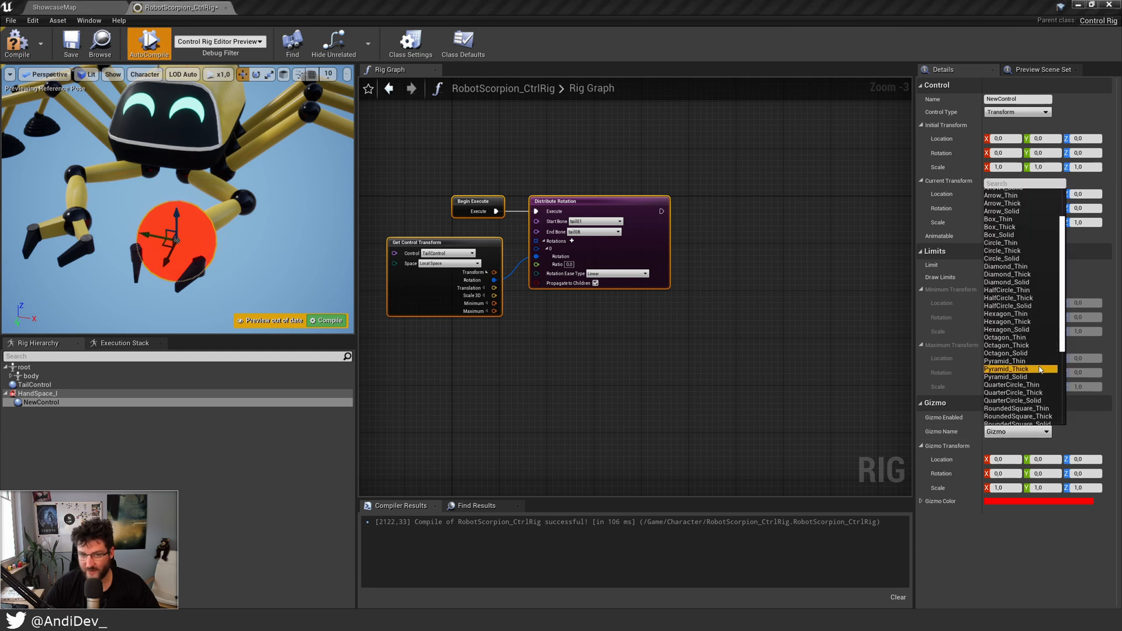
{"action": "left_click", "coordinate": [1020, 369]}
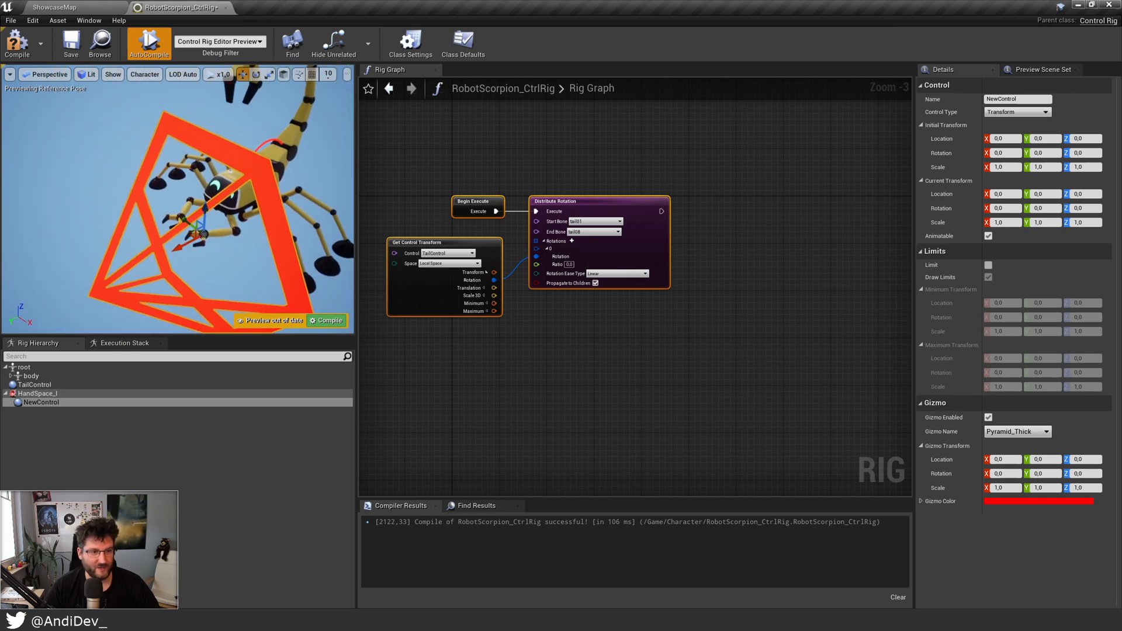
{"action": "left_click", "coordinate": [1077, 473]}
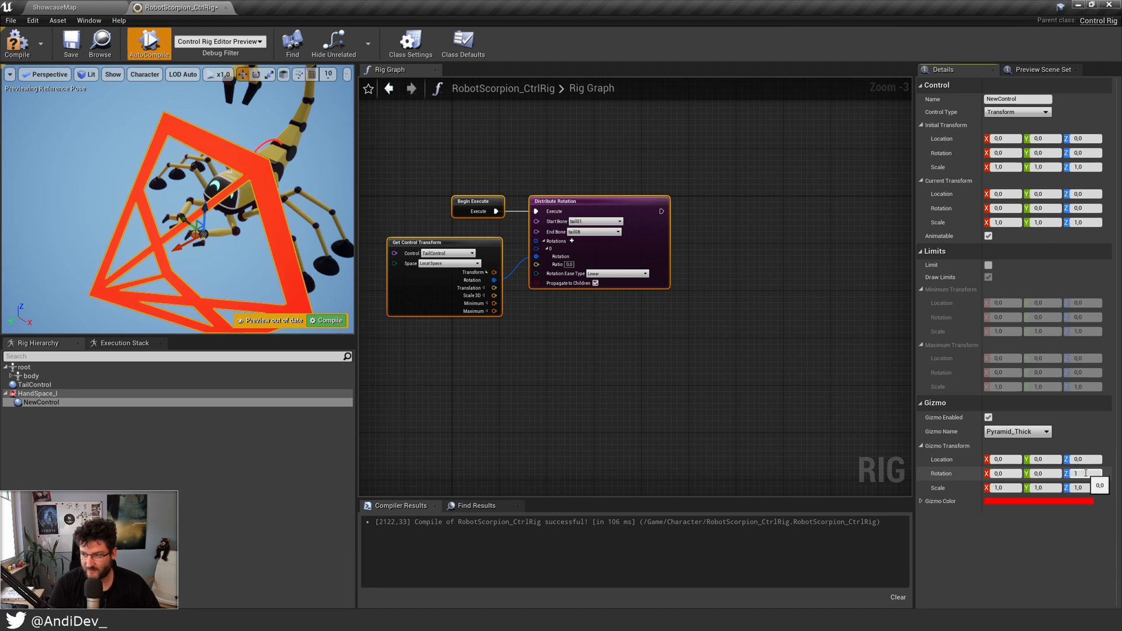
{"action": "type", "text": "180"}
{"action": "left_click", "coordinate": [1042, 487]}
{"action": "type", "text": "0,1"}
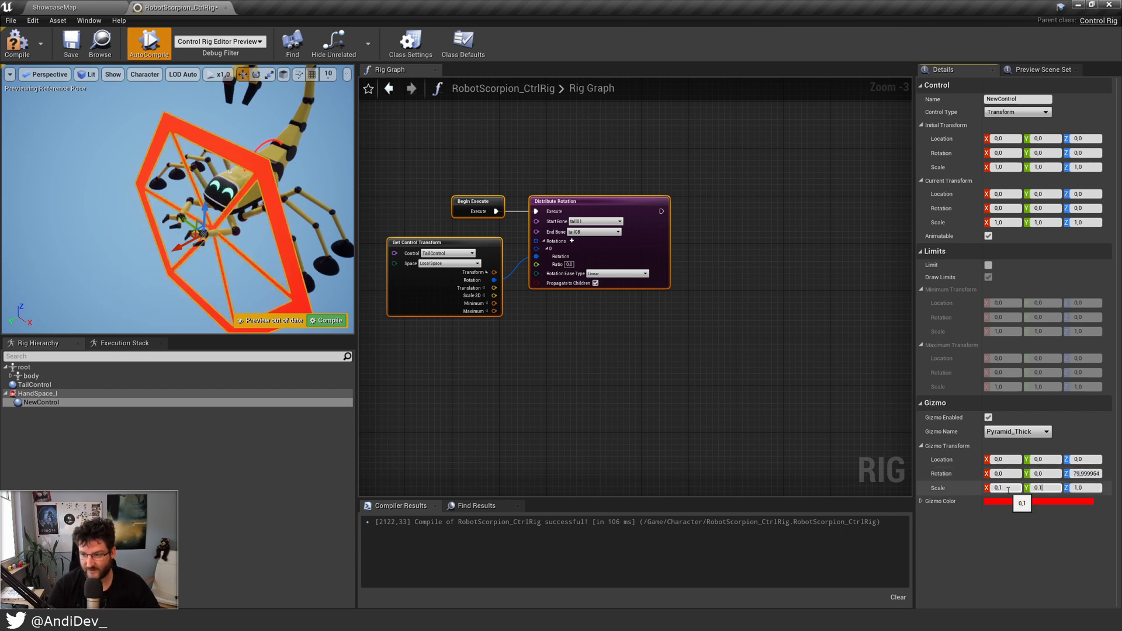
{"action": "type", "text": "0.1"}
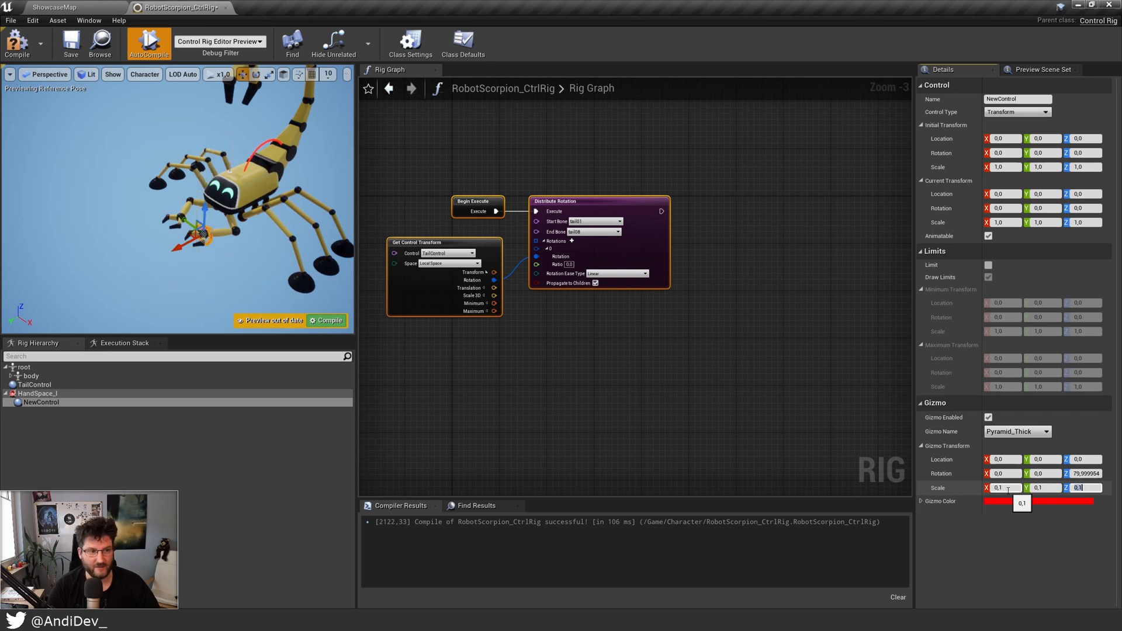
{"action": "key", "text": "Enter"}
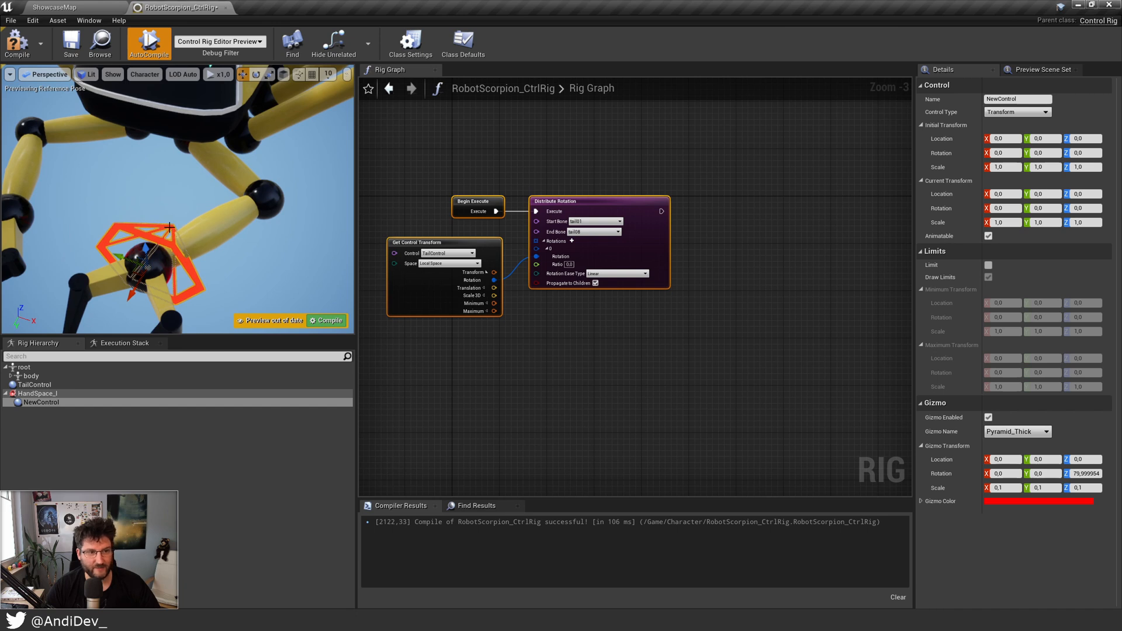
{"action": "left_click", "coordinate": [1003, 460]}
{"action": "type", "text": "3"}
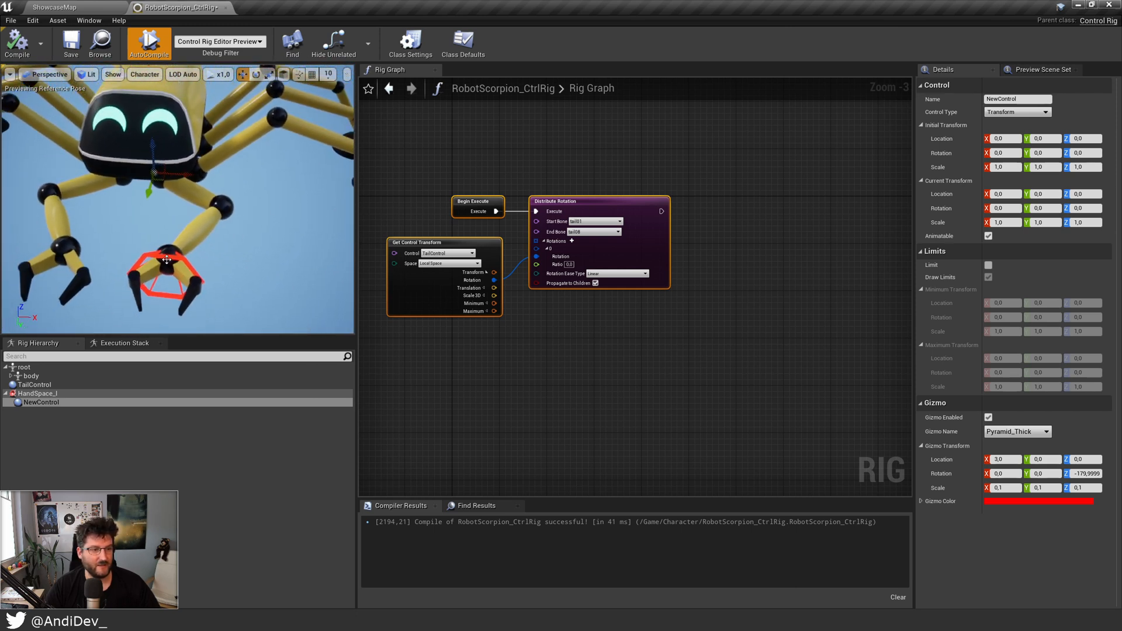
Add a Basic IK node with bones upperarm_l, lowerarm_l and effector wrist_l
{"action": "left_click", "coordinate": [728, 219]}
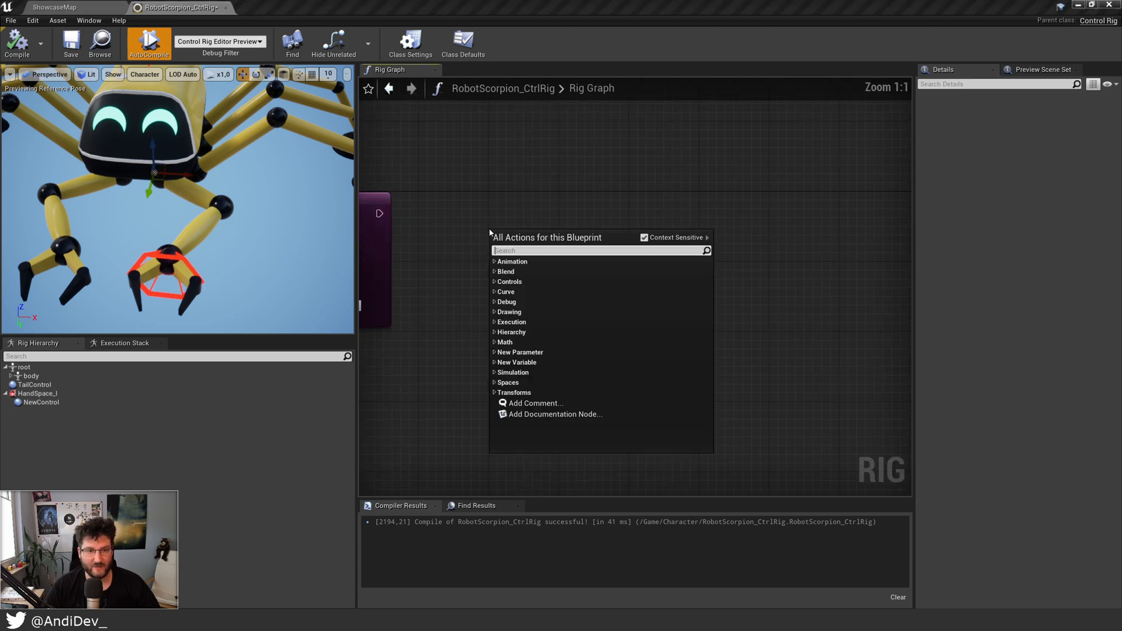
{"action": "left_click", "coordinate": [496, 332]}
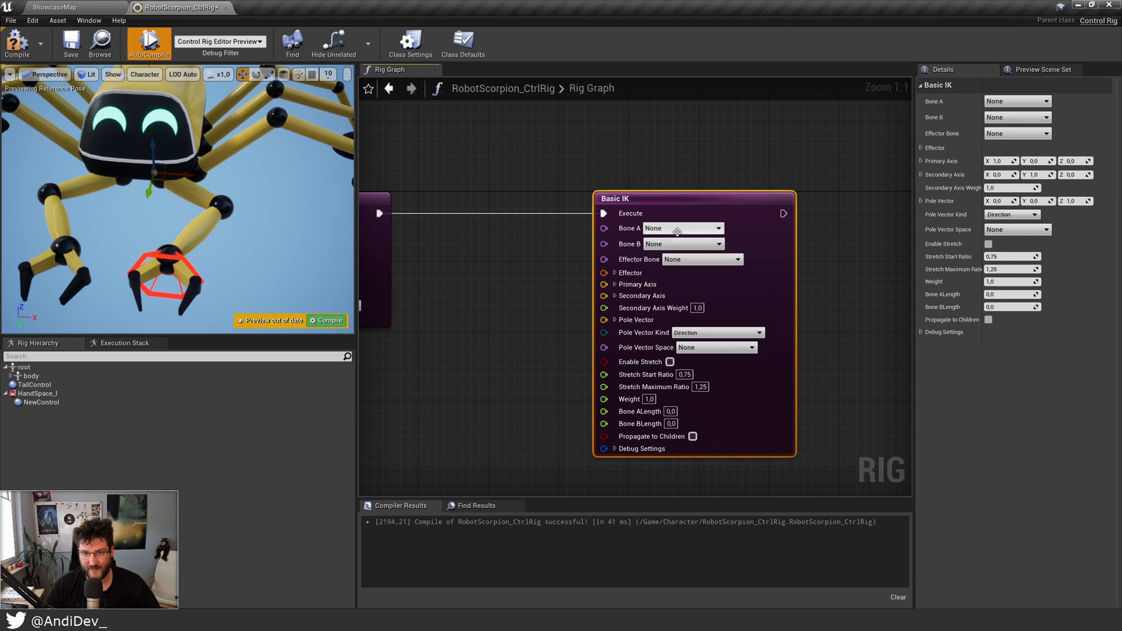
{"action": "mouse_move", "coordinate": [662, 243]}
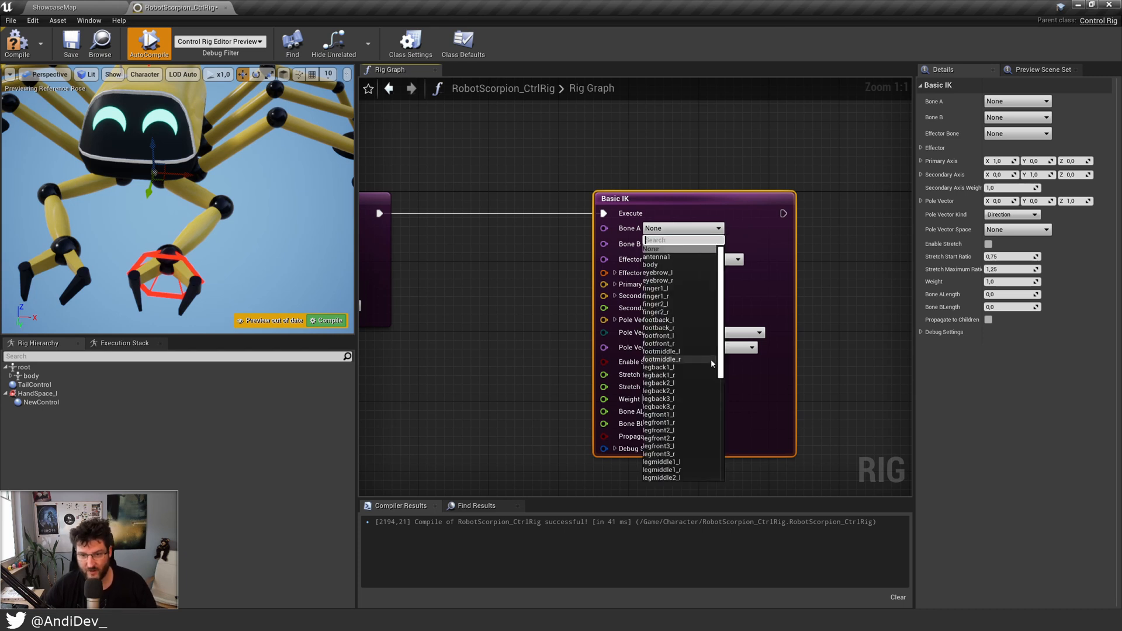
{"action": "scroll", "scroll_direction": "down", "scroll_amount": 3}
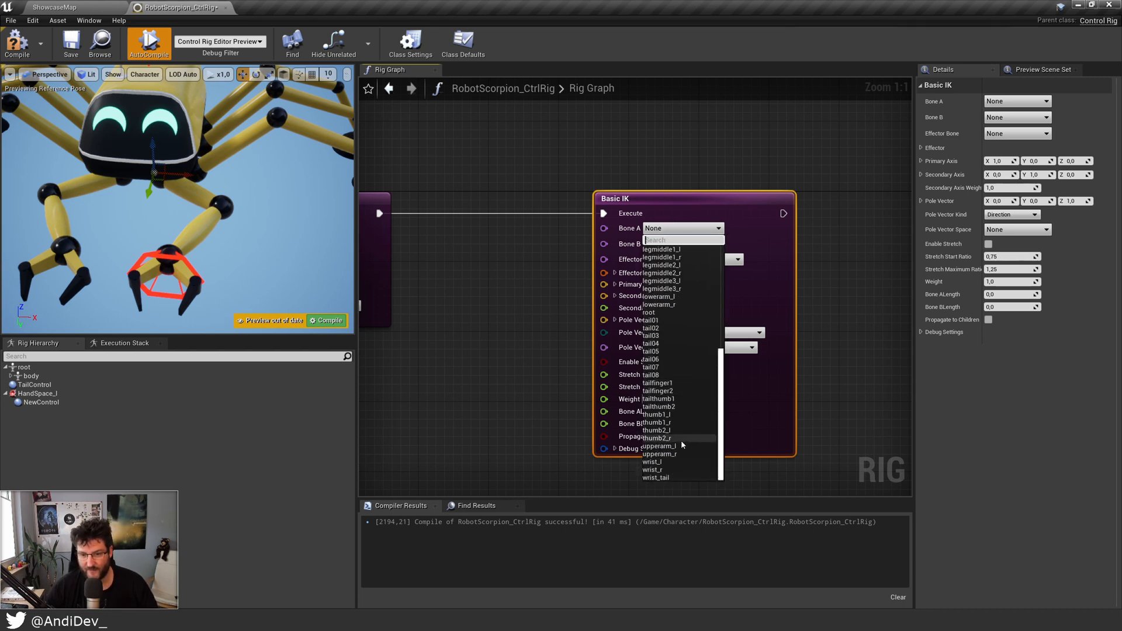
{"action": "left_click", "coordinate": [683, 243]}
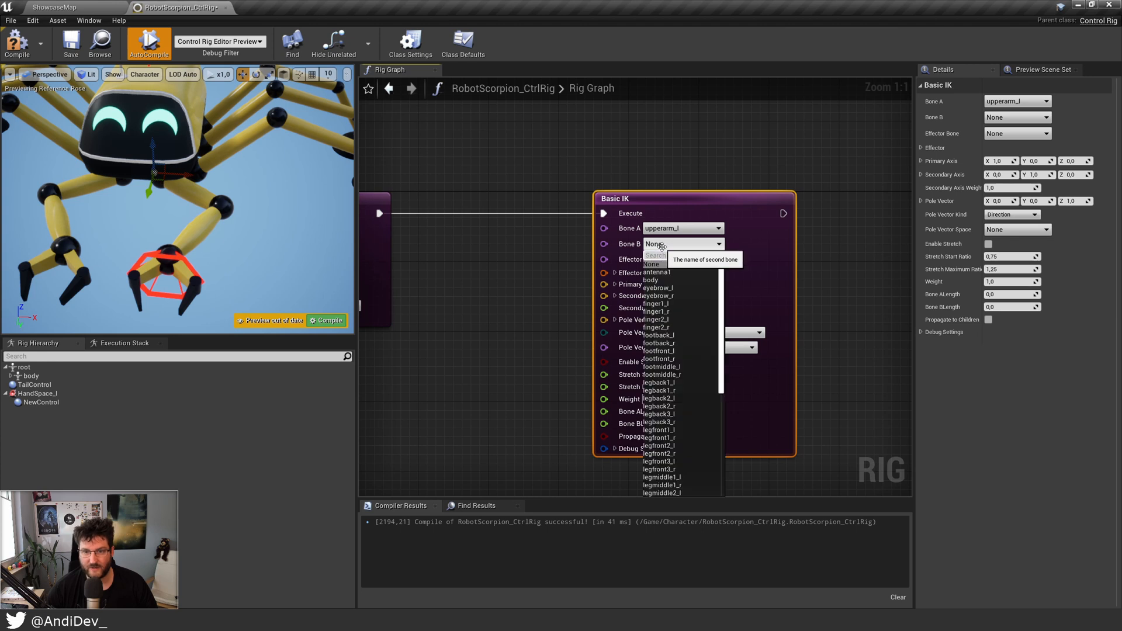
{"action": "scroll", "scroll_direction": "down", "scroll_amount": 3}
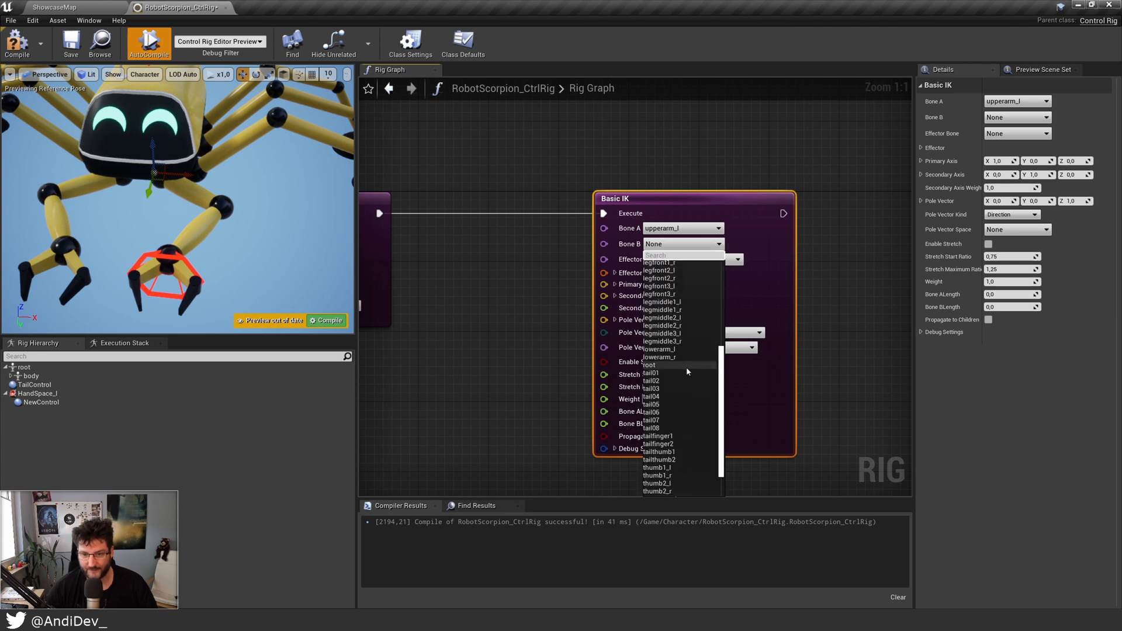
{"action": "left_click", "coordinate": [659, 349]}
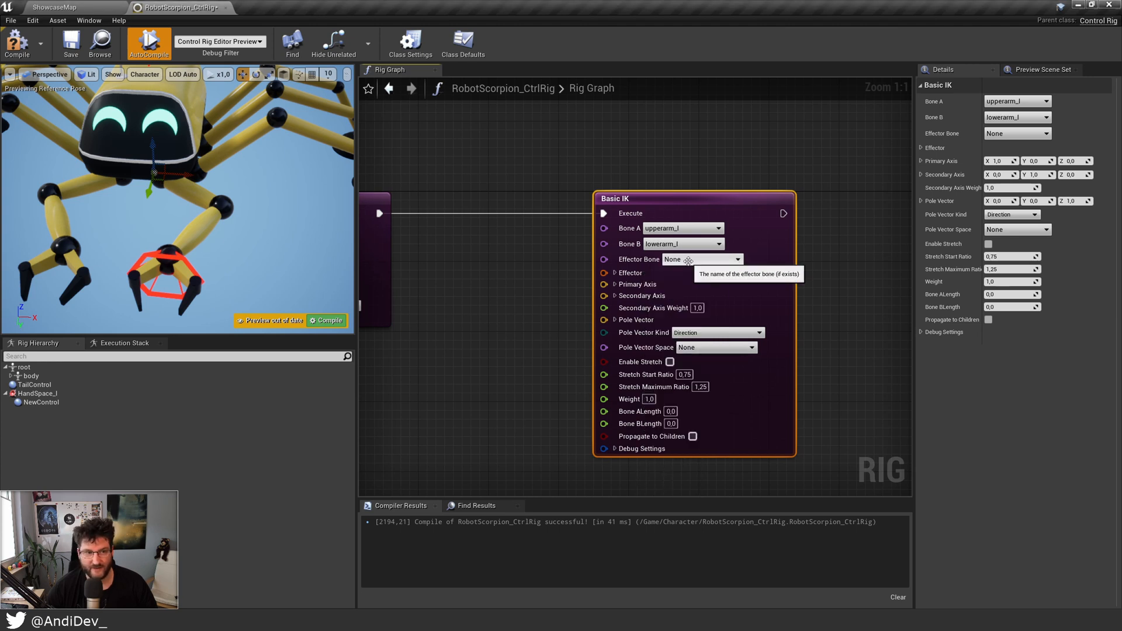
{"action": "left_click", "coordinate": [736, 260]}
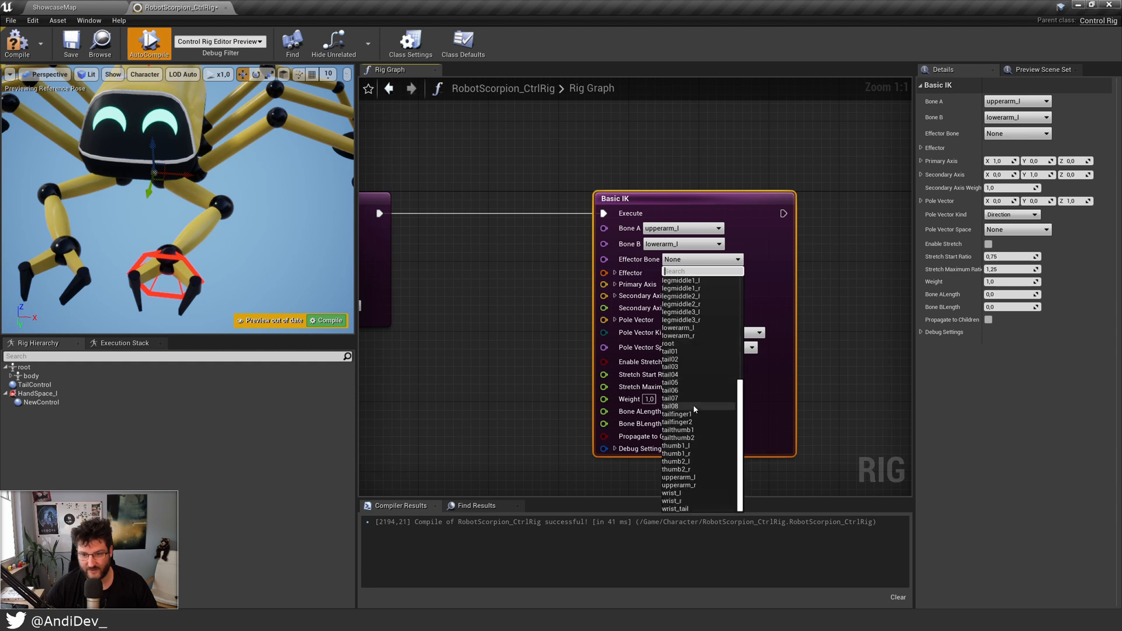
{"action": "left_click", "coordinate": [672, 493]}
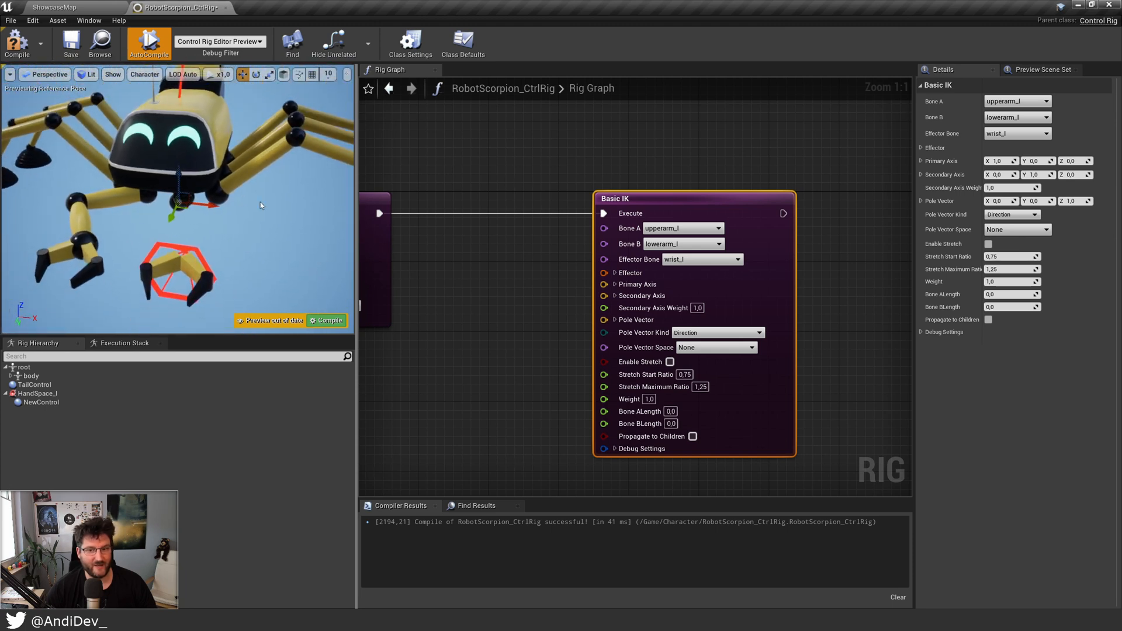
{"action": "mouse_move", "coordinate": [692, 437]}
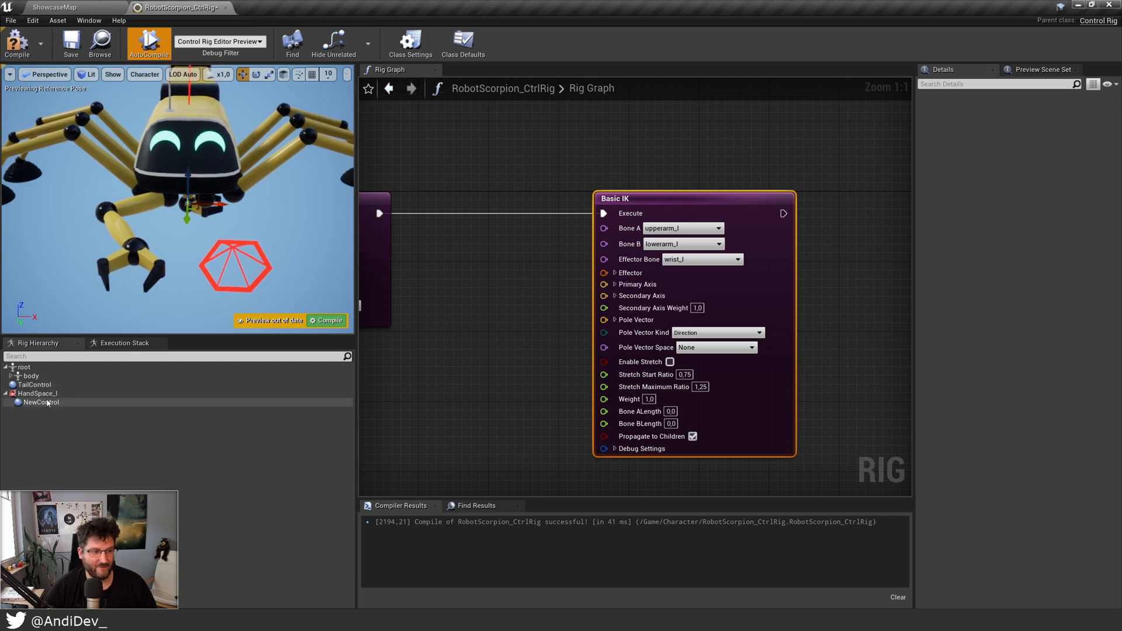
Rename NewControl to IK_Hand_l
{"action": "left_click", "coordinate": [33, 402]}
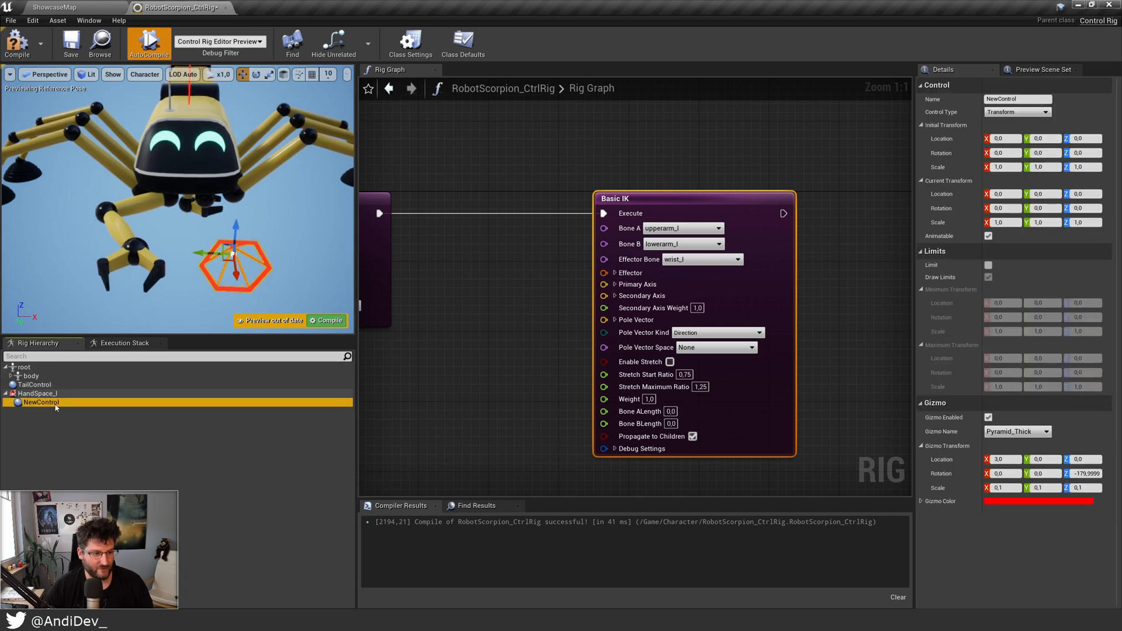
{"action": "double_click", "coordinate": [42, 402]}
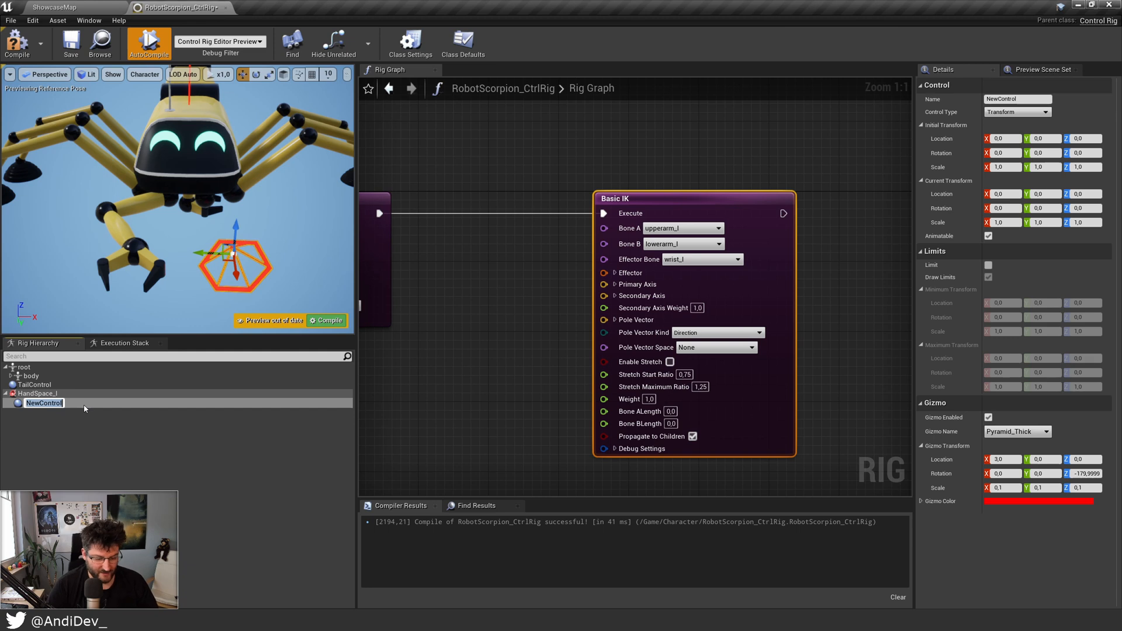
{"action": "type", "text": "IK_Hand_"}
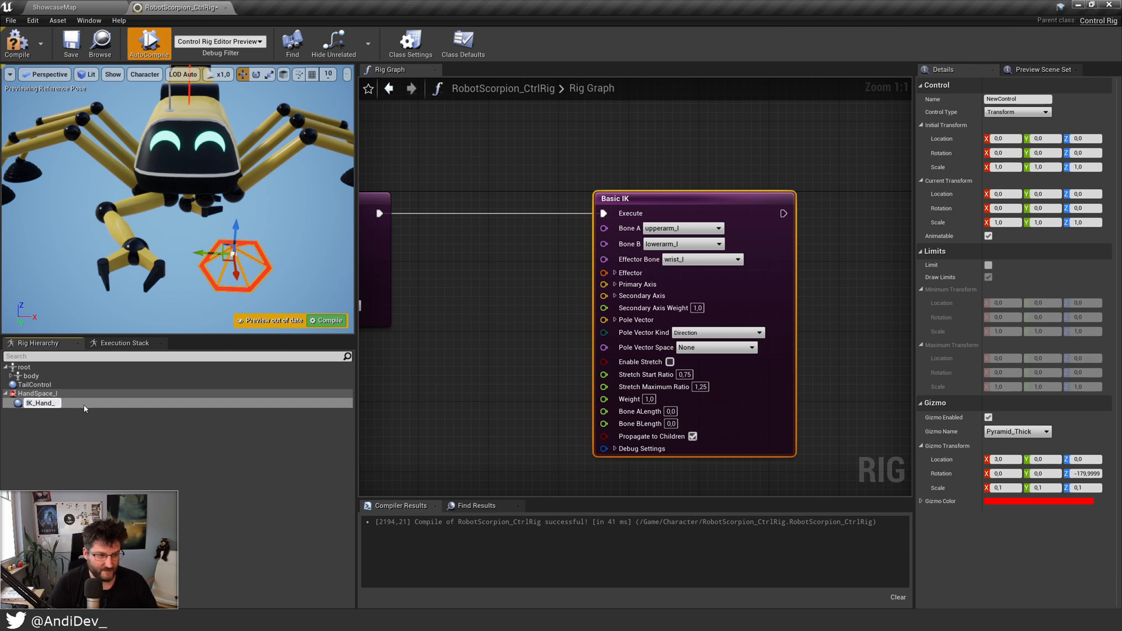
{"action": "left_click", "coordinate": [39, 403]}
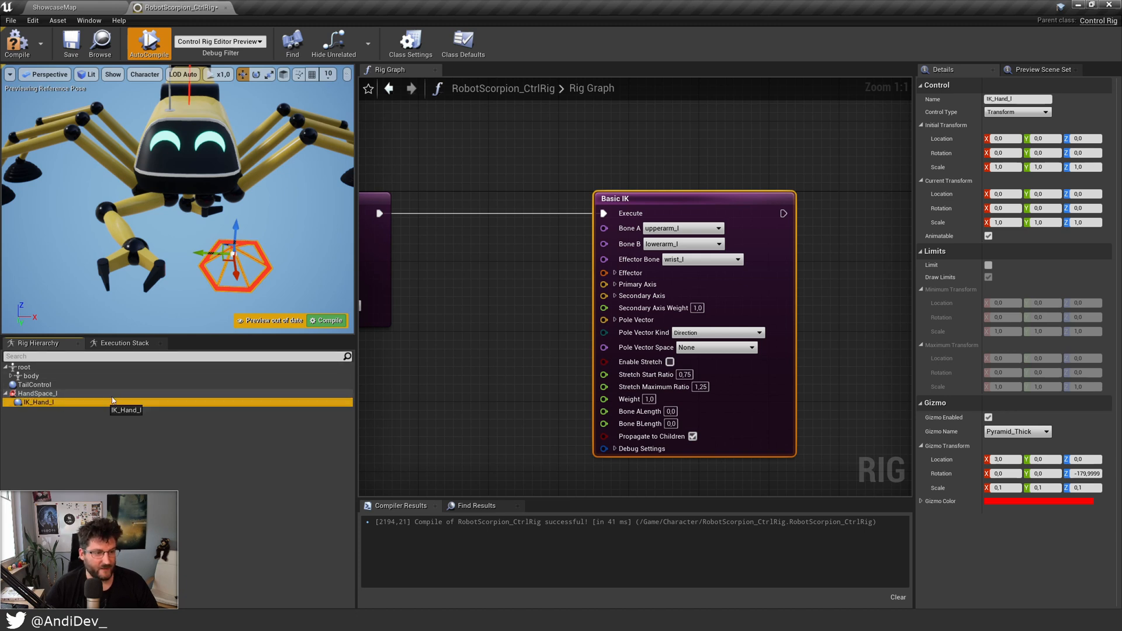
Feed IK_Hand_l's control transform into the Basic IK effector and move the control to the claw
{"action": "left_click", "coordinate": [479, 338]}
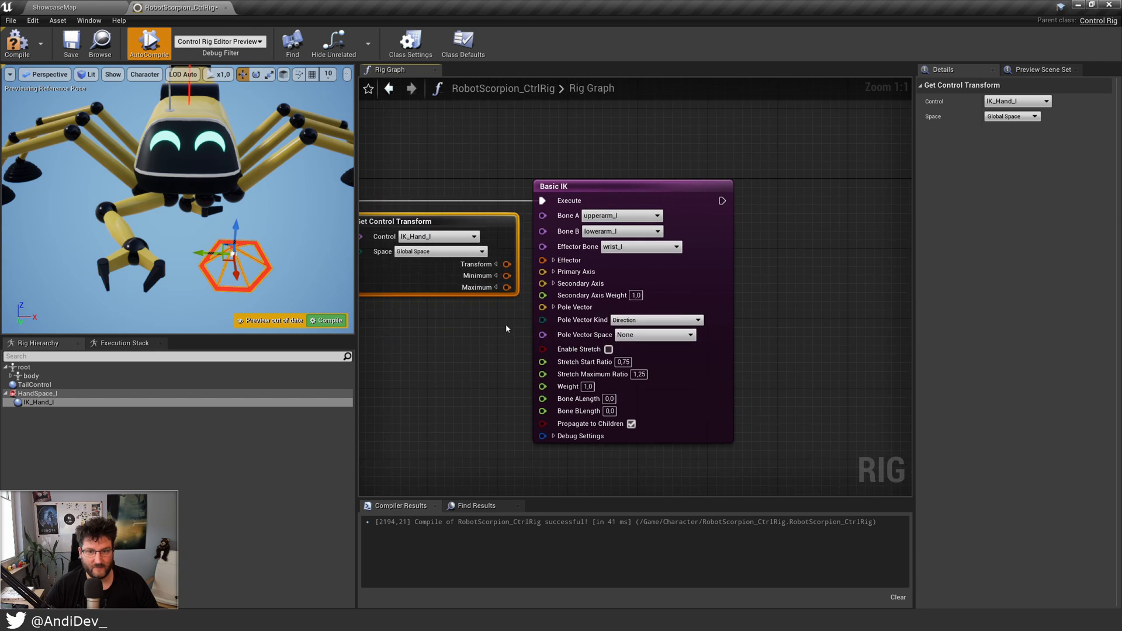
{"action": "left_click_drag", "start_coordinate": [507, 264], "coordinate": [545, 260]}
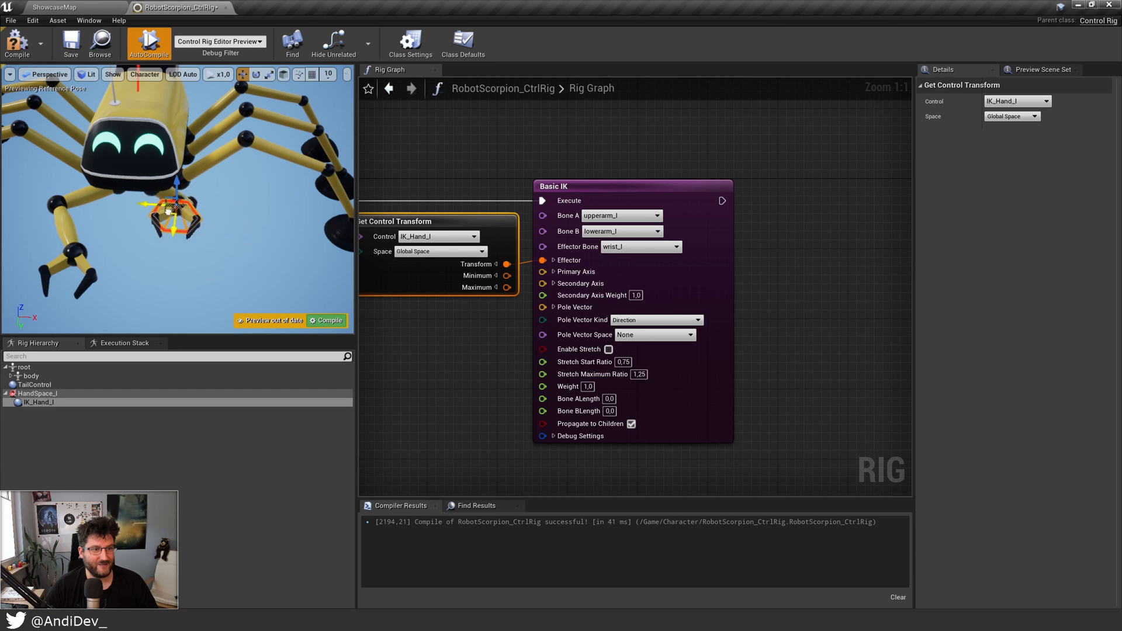
{"action": "left_click_drag", "start_coordinate": [172, 212], "coordinate": [148, 254]}
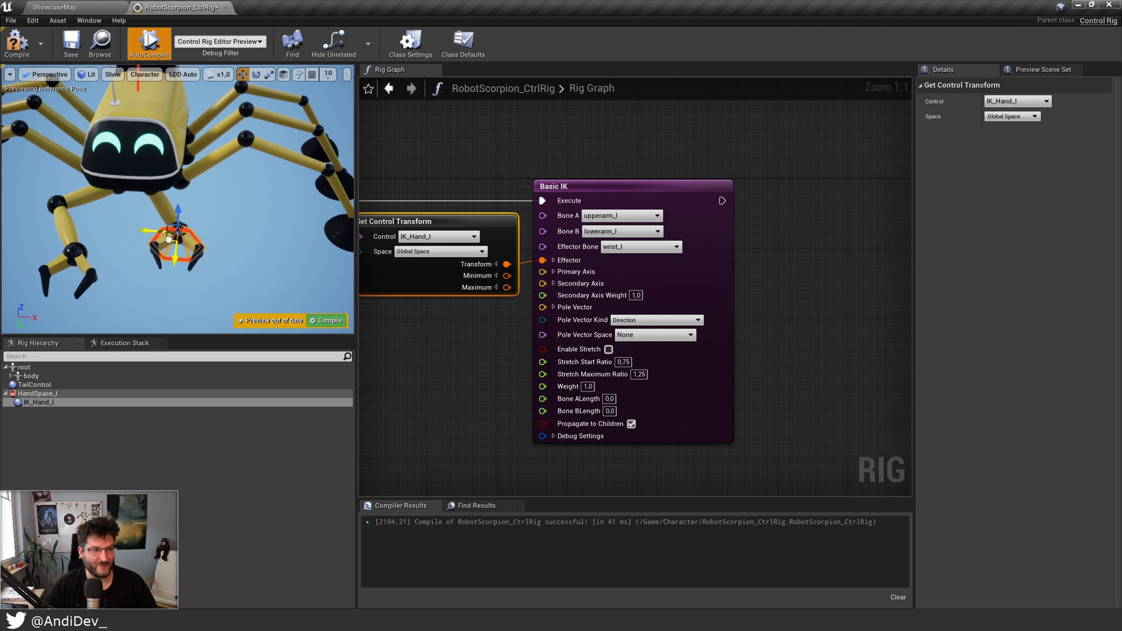
{"action": "left_click_drag", "start_coordinate": [175, 236], "coordinate": [189, 246]}
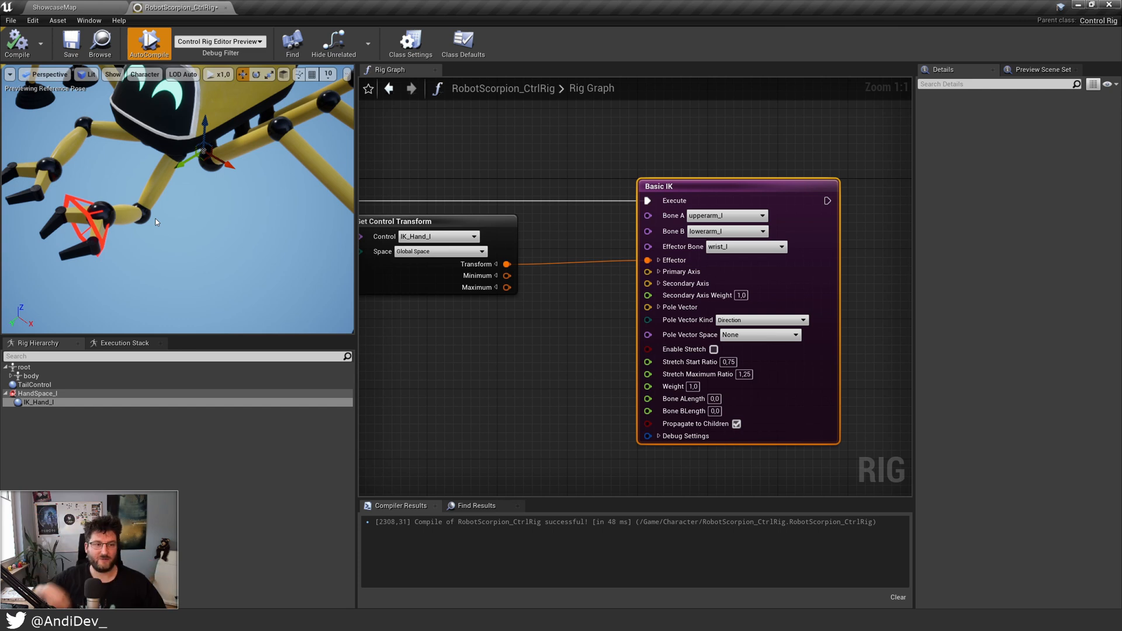
{"action": "mouse_move", "coordinate": [700, 192]}
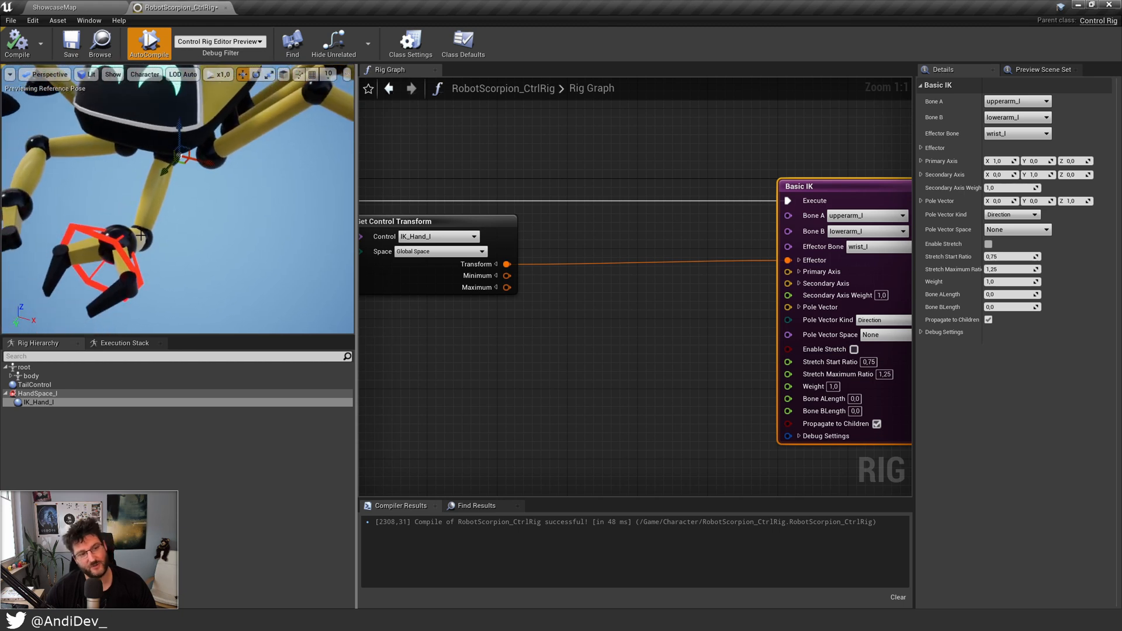
{"action": "mouse_move", "coordinate": [418, 198]}
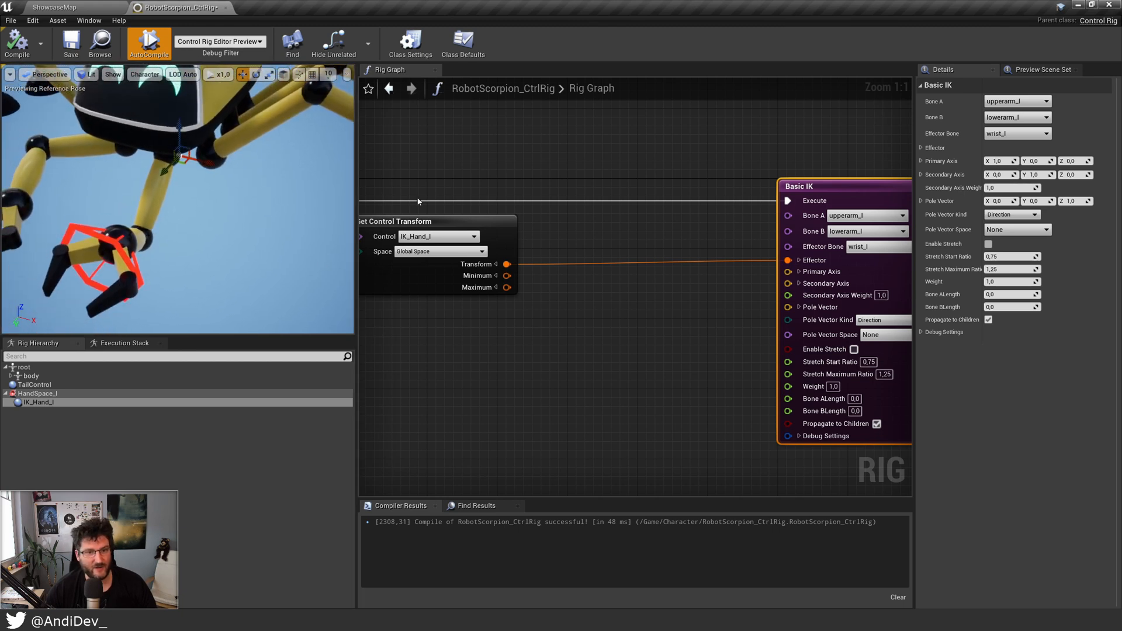
{"action": "mouse_move", "coordinate": [498, 266]}
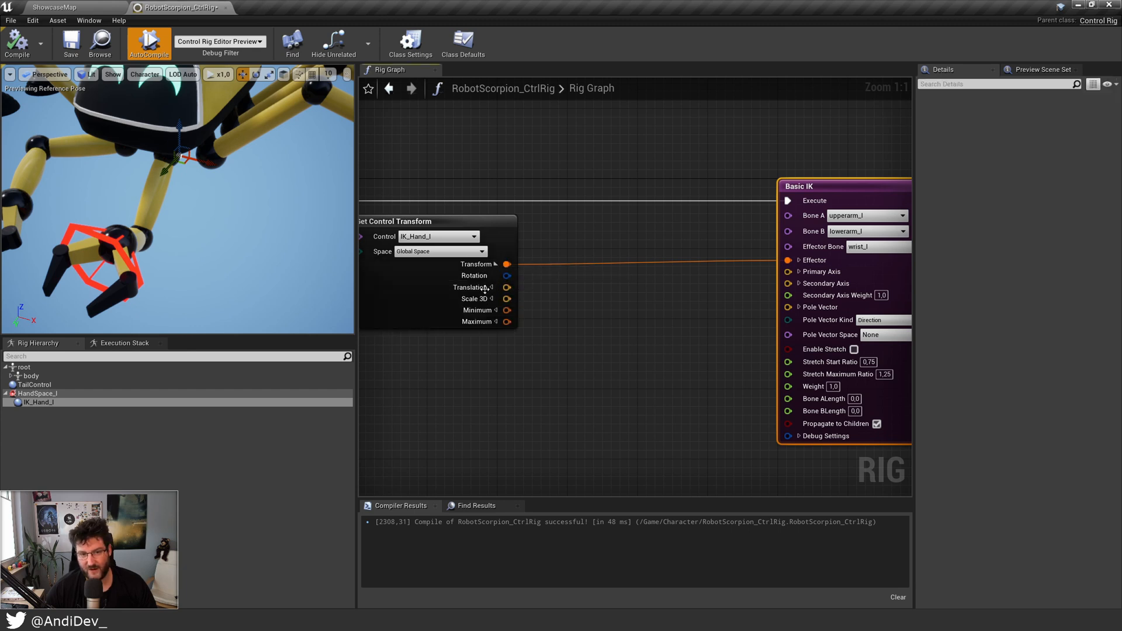
{"action": "mouse_move", "coordinate": [475, 300]}
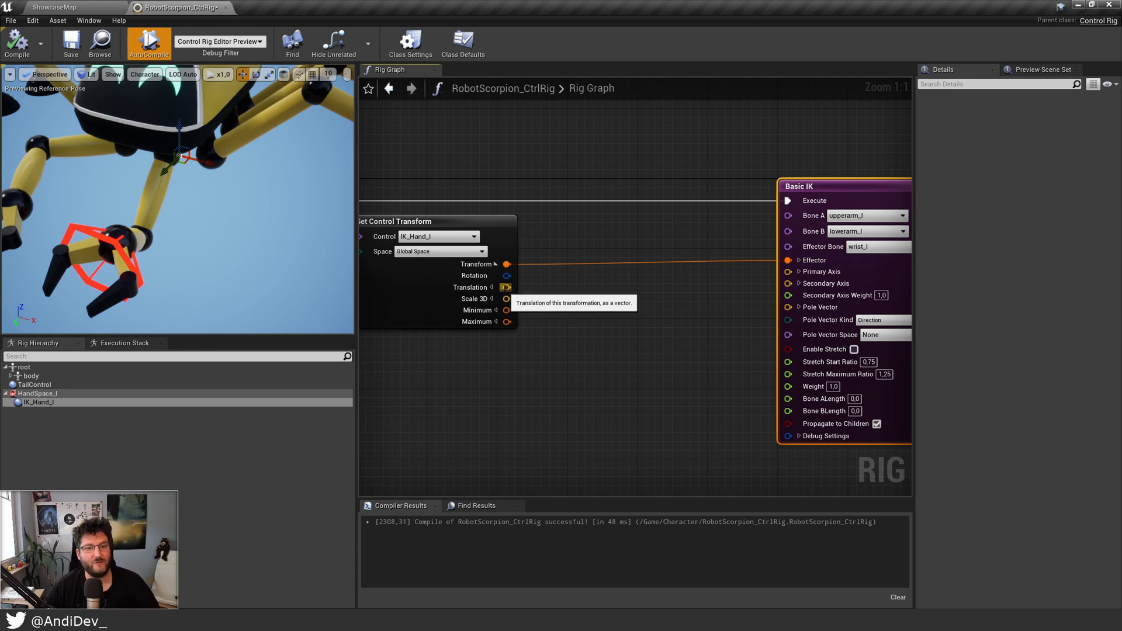
{"action": "mouse_move", "coordinate": [319, 326]}
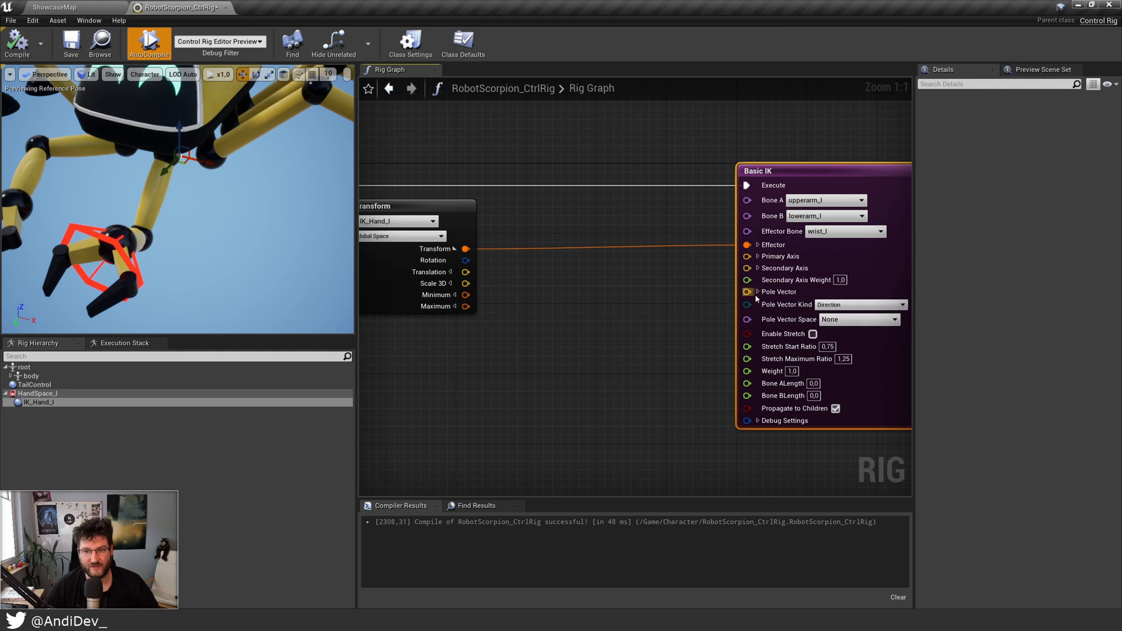
{"action": "mouse_move", "coordinate": [740, 290]}
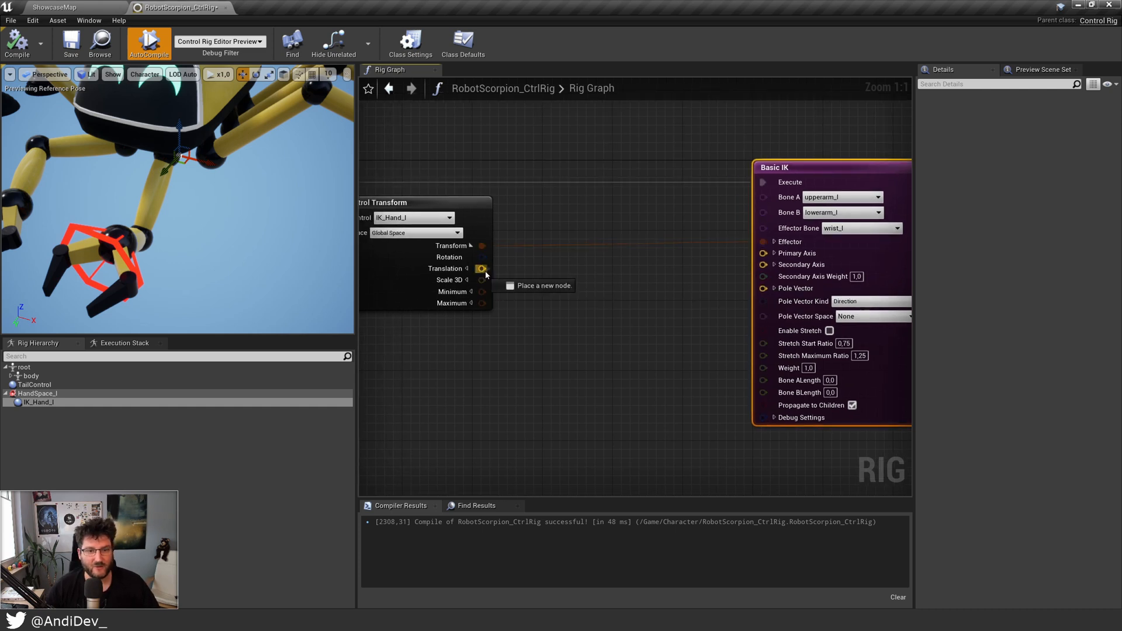
Route IK_Hand_l's translation through a vector Add node into the Basic IK pole vector
{"action": "left_click_drag", "start_coordinate": [481, 269], "coordinate": [530, 291]}
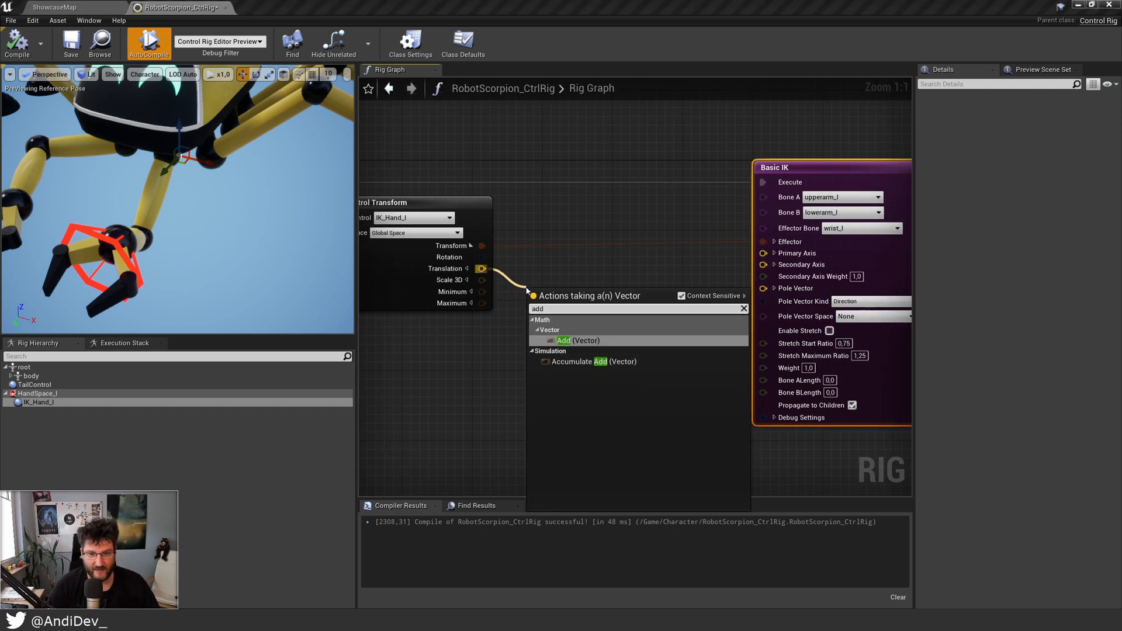
{"action": "left_click", "coordinate": [564, 340]}
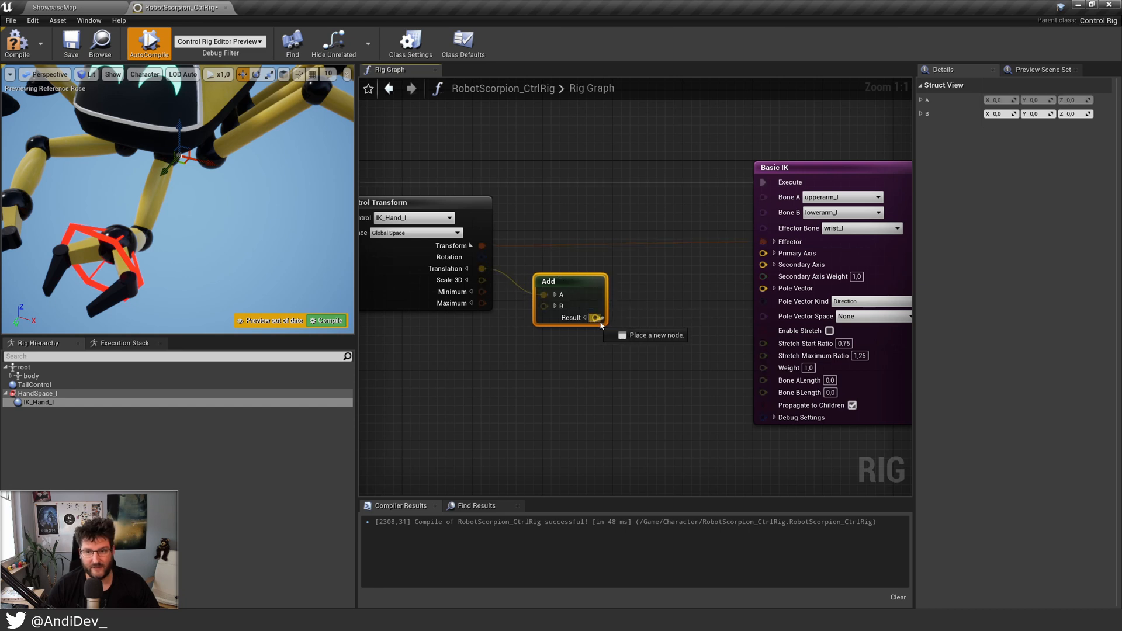
{"action": "left_click_drag", "start_coordinate": [598, 316], "coordinate": [765, 289]}
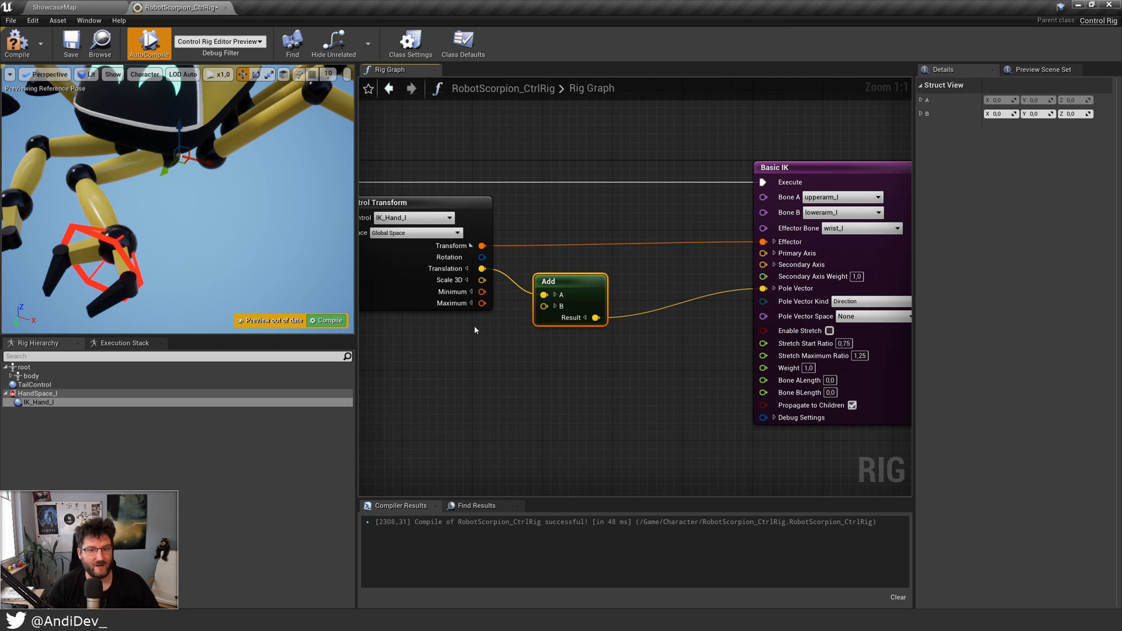
{"action": "mouse_move", "coordinate": [582, 295]}
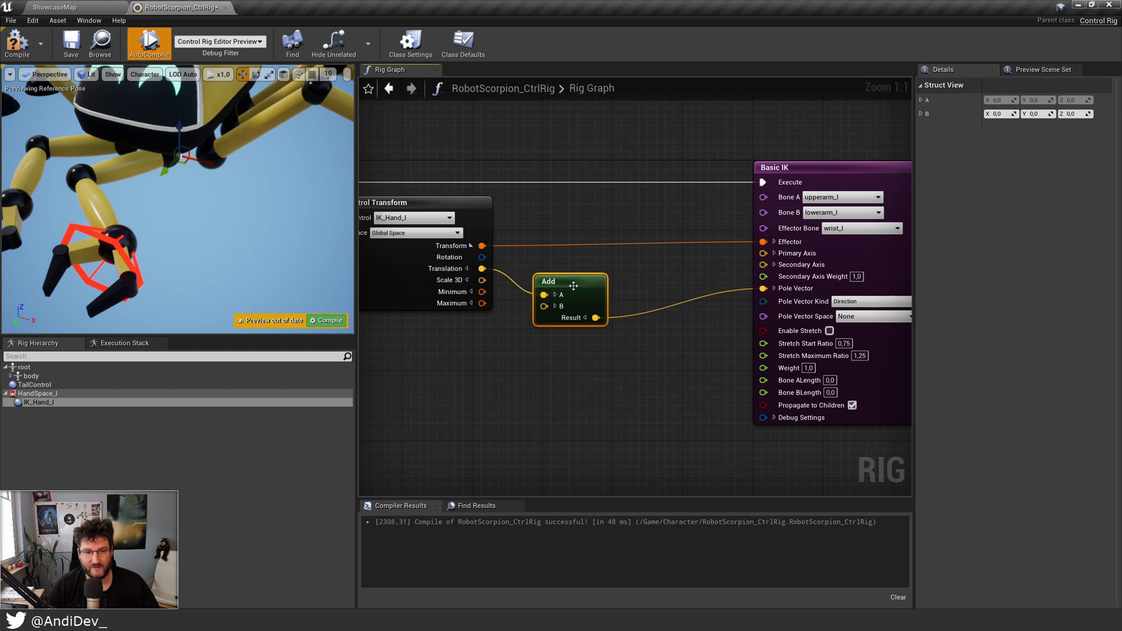
{"action": "left_click_drag", "start_coordinate": [570, 299], "coordinate": [579, 299]}
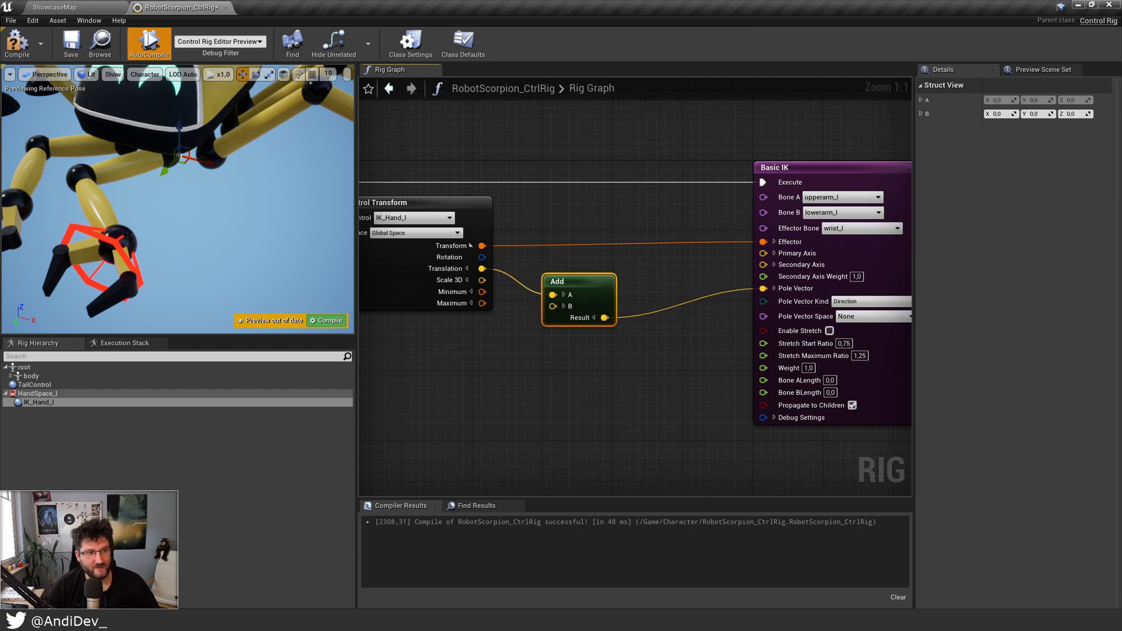
{"action": "mouse_move", "coordinate": [131, 223]}
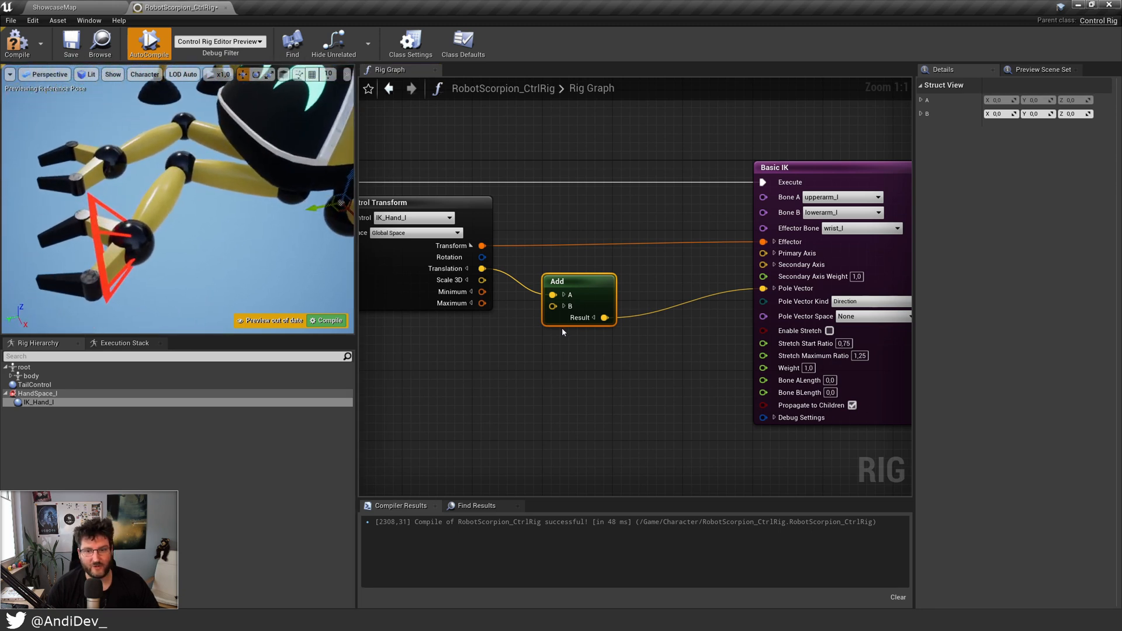
{"action": "mouse_move", "coordinate": [605, 318]}
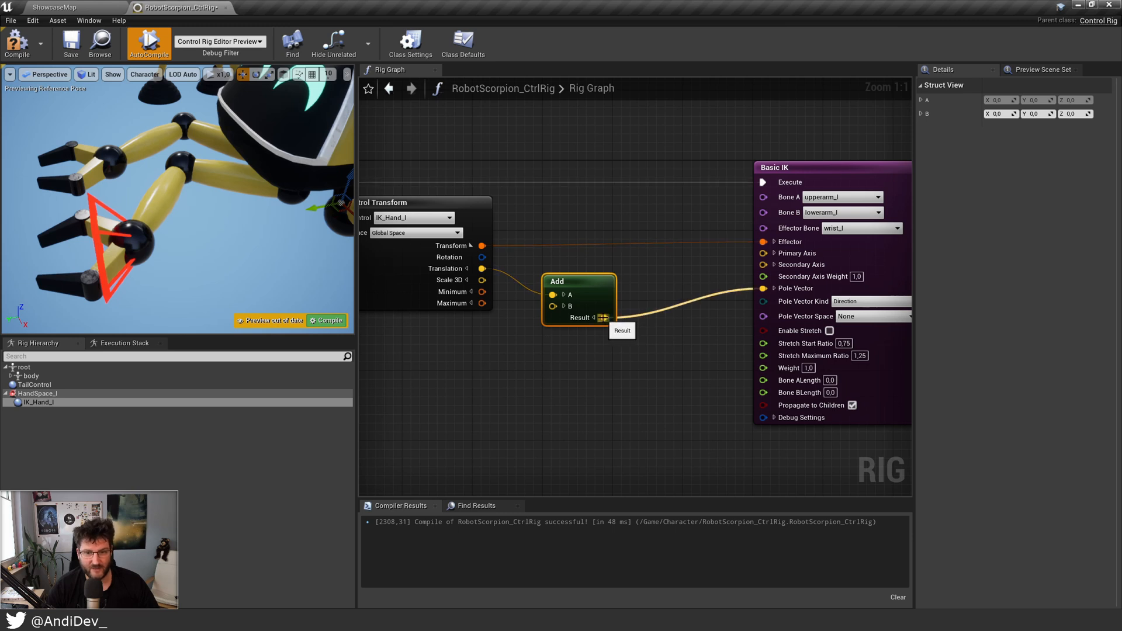
Attach a green point visual debug to the Add node's result
{"action": "right_click", "coordinate": [603, 318]}
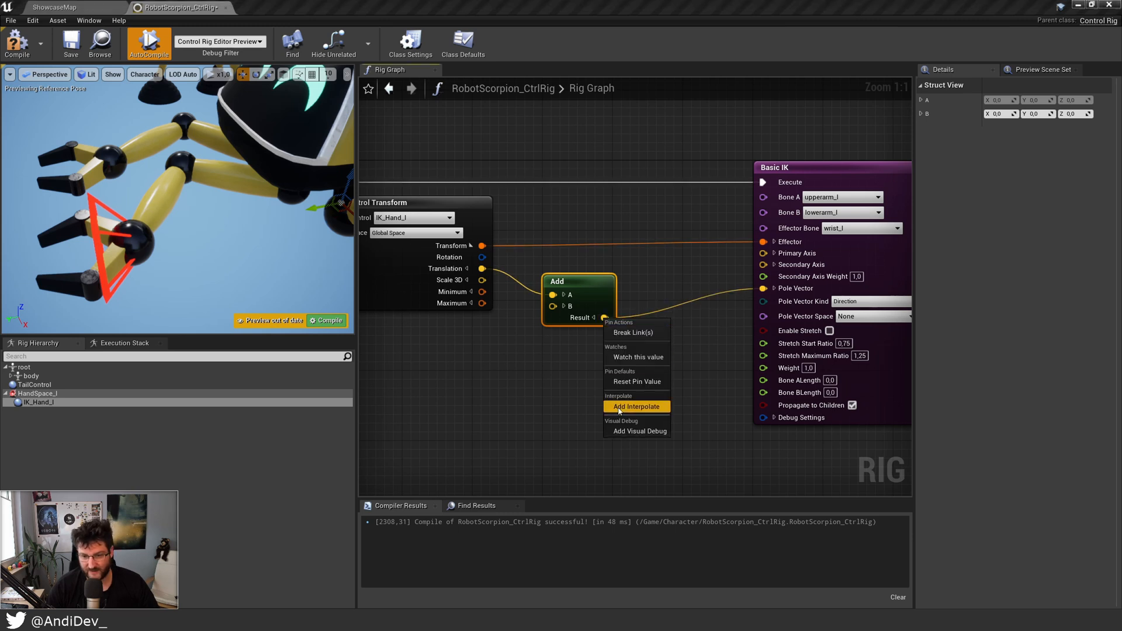
{"action": "mouse_move", "coordinate": [637, 431]}
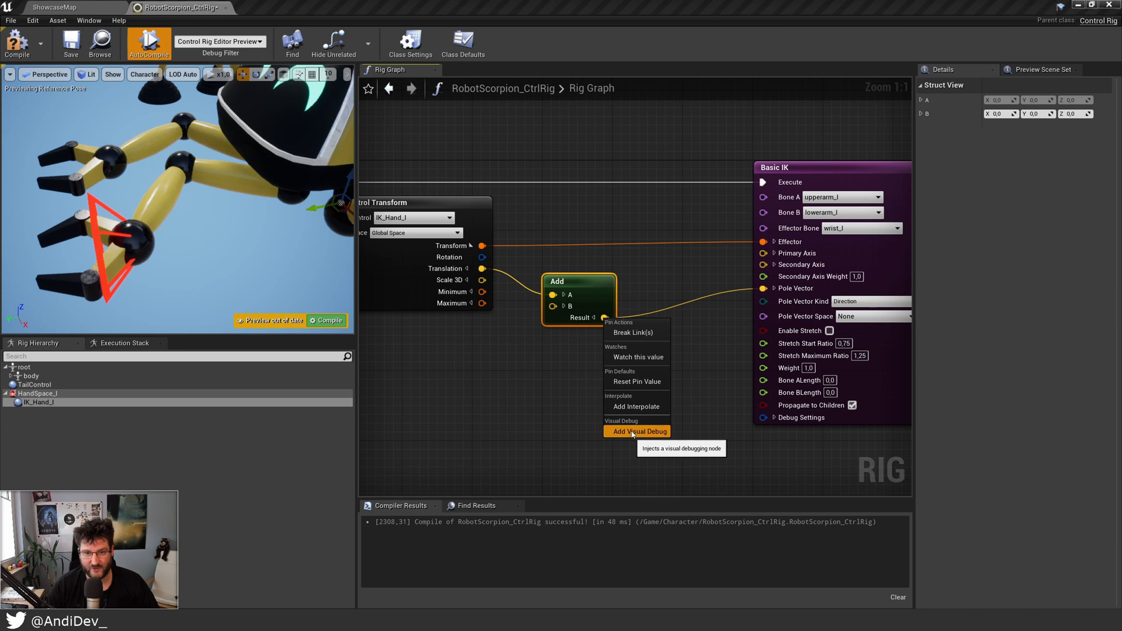
{"action": "left_click", "coordinate": [637, 430]}
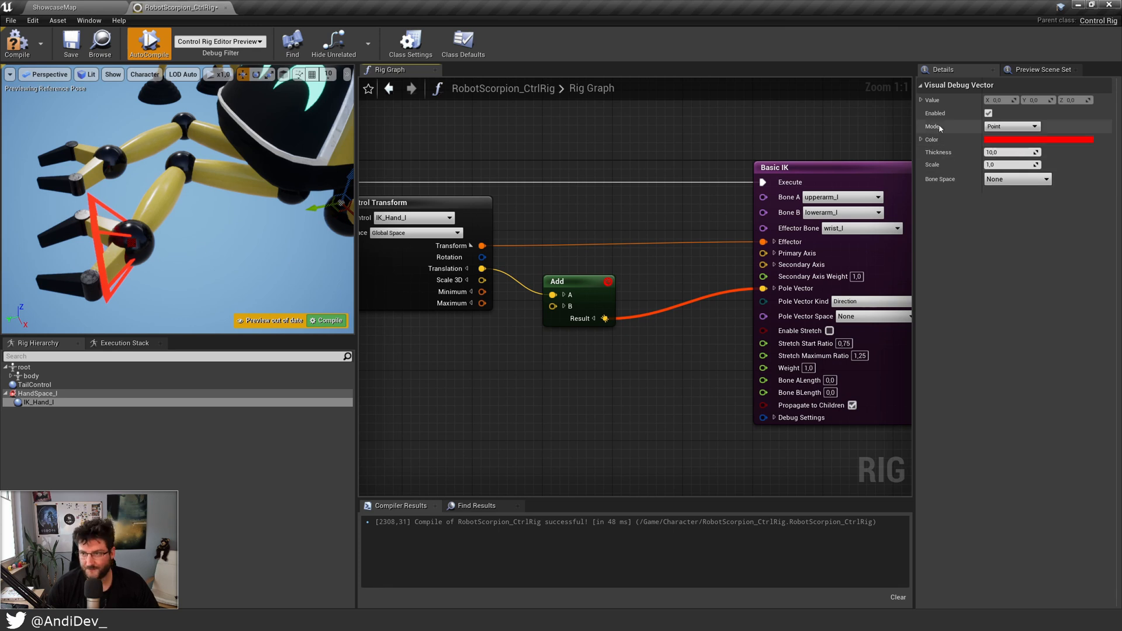
{"action": "left_click", "coordinate": [1057, 139]}
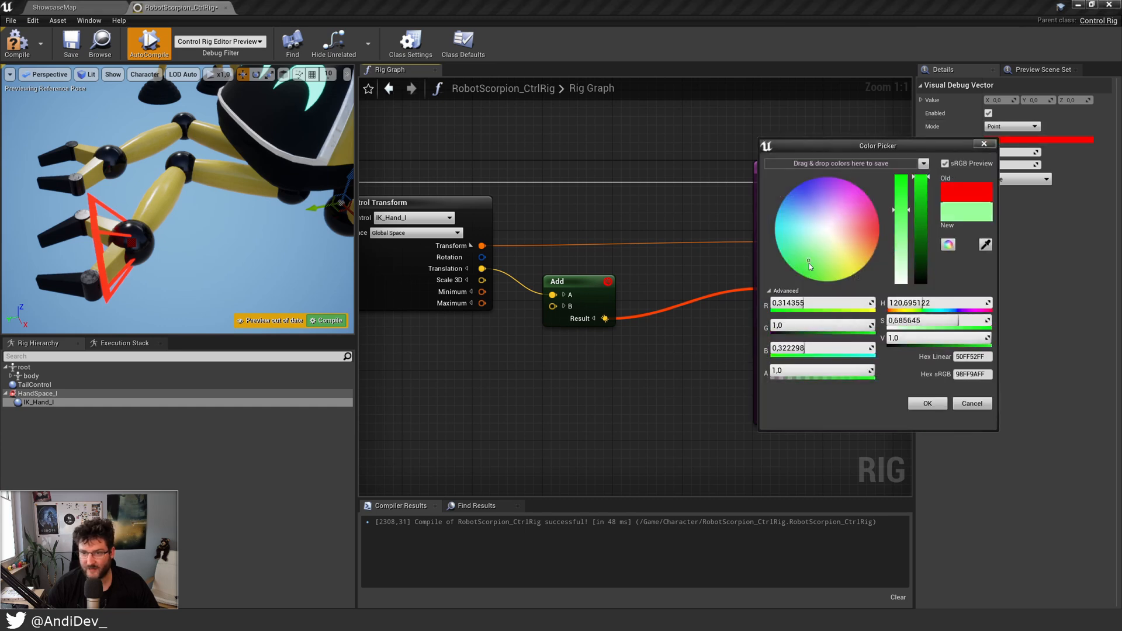
{"action": "left_click", "coordinate": [929, 403]}
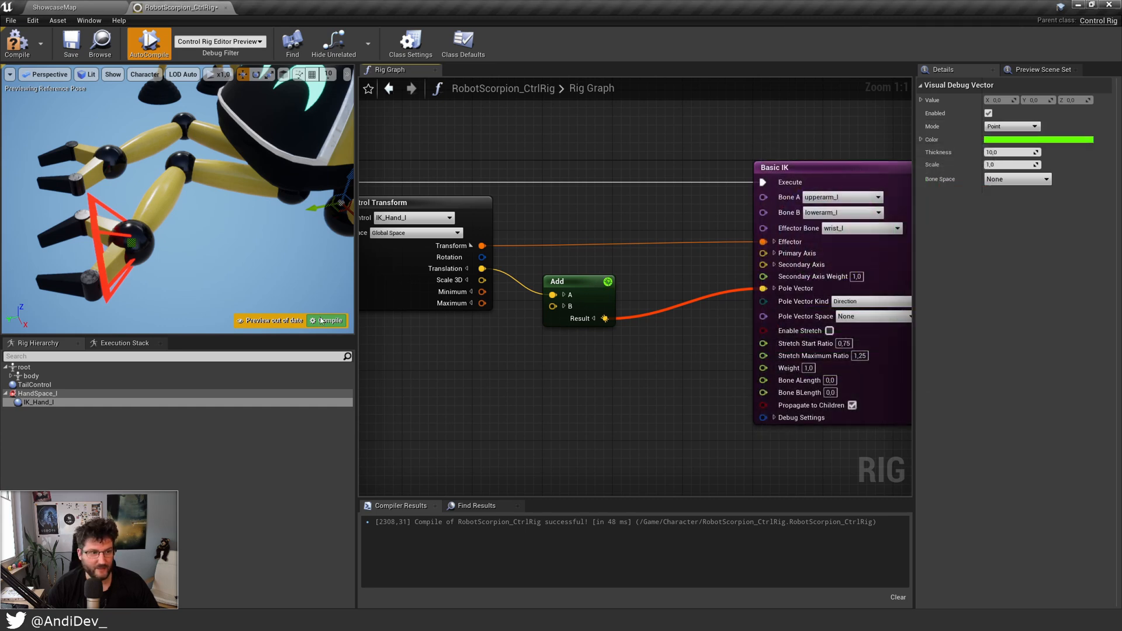
{"action": "mouse_move", "coordinate": [567, 286]}
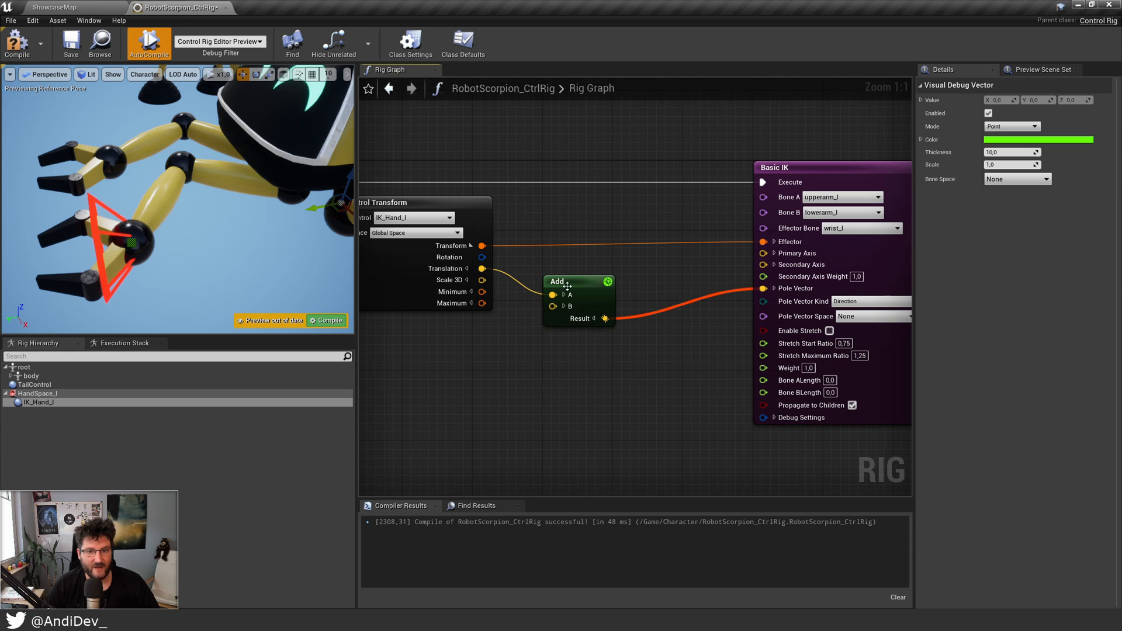
Split the Add node's B input into X, Y and Z components
{"action": "left_click", "coordinate": [564, 306]}
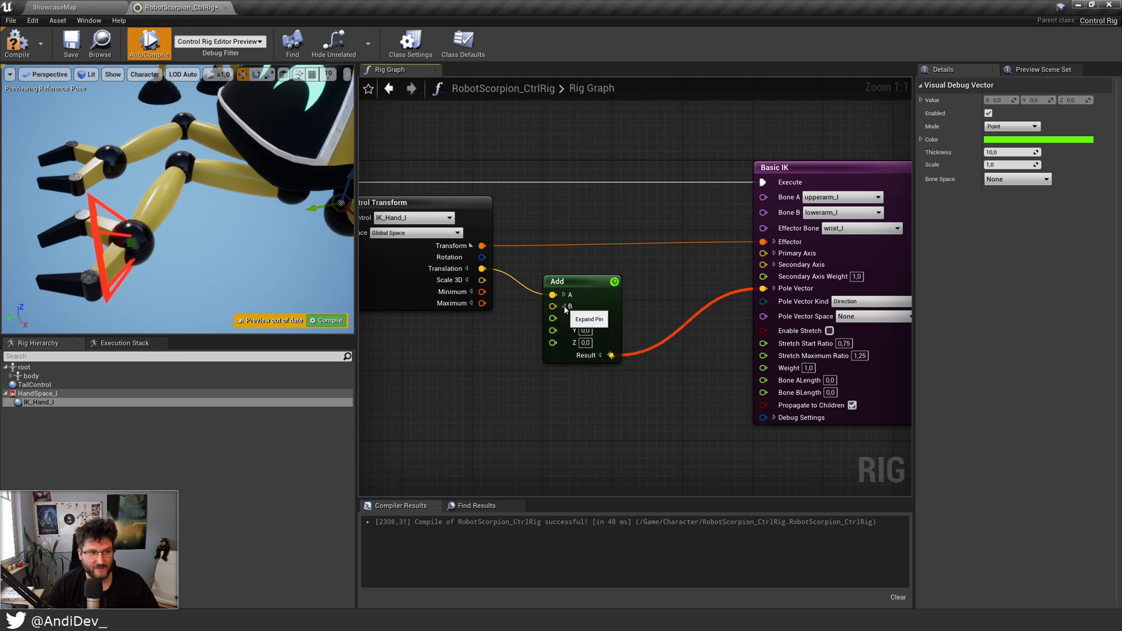
{"action": "left_click", "coordinate": [564, 306]}
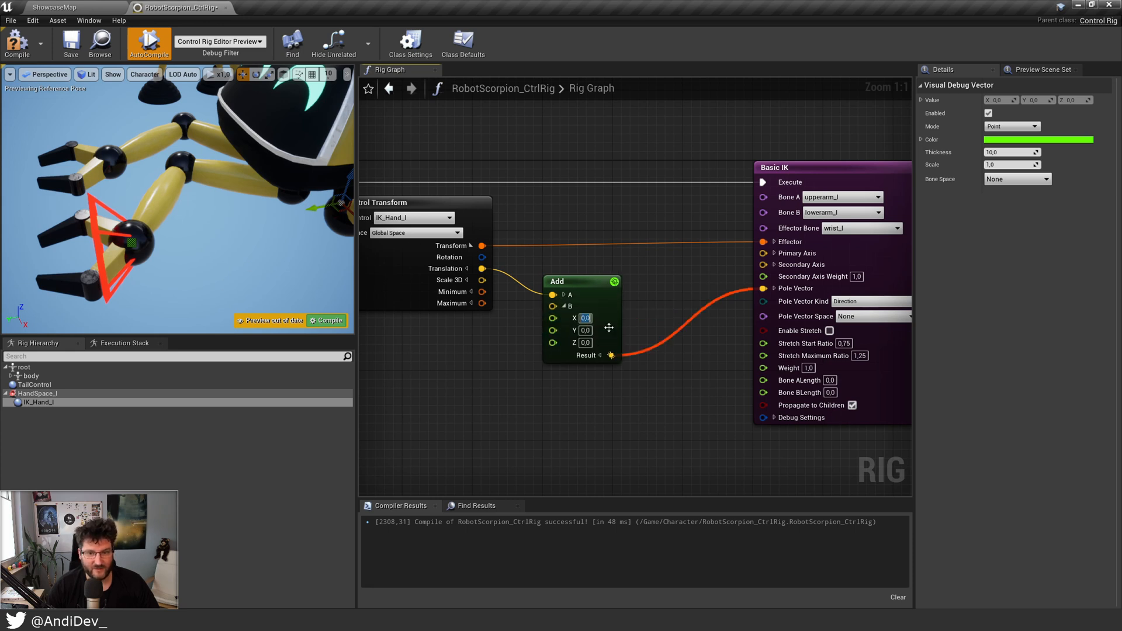
Enter B offset X 10.0, try Y -5.0, then settle on Y -3 for the pole vector
{"action": "type", "text": "10.0"}
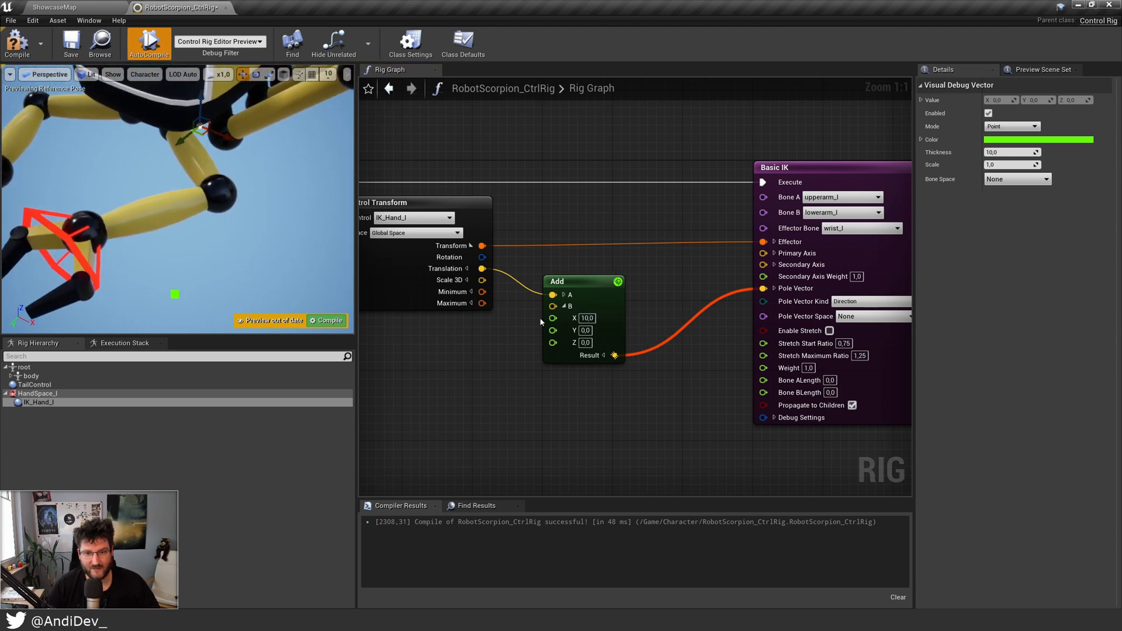
{"action": "left_click", "coordinate": [582, 281]}
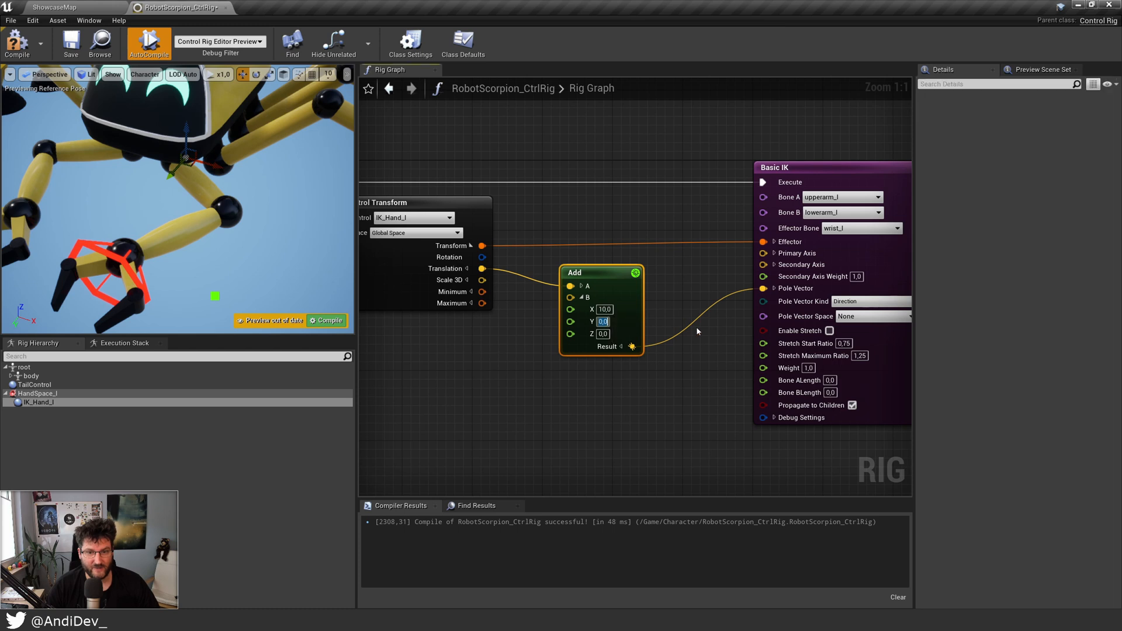
{"action": "type", "text": "-5.0"}
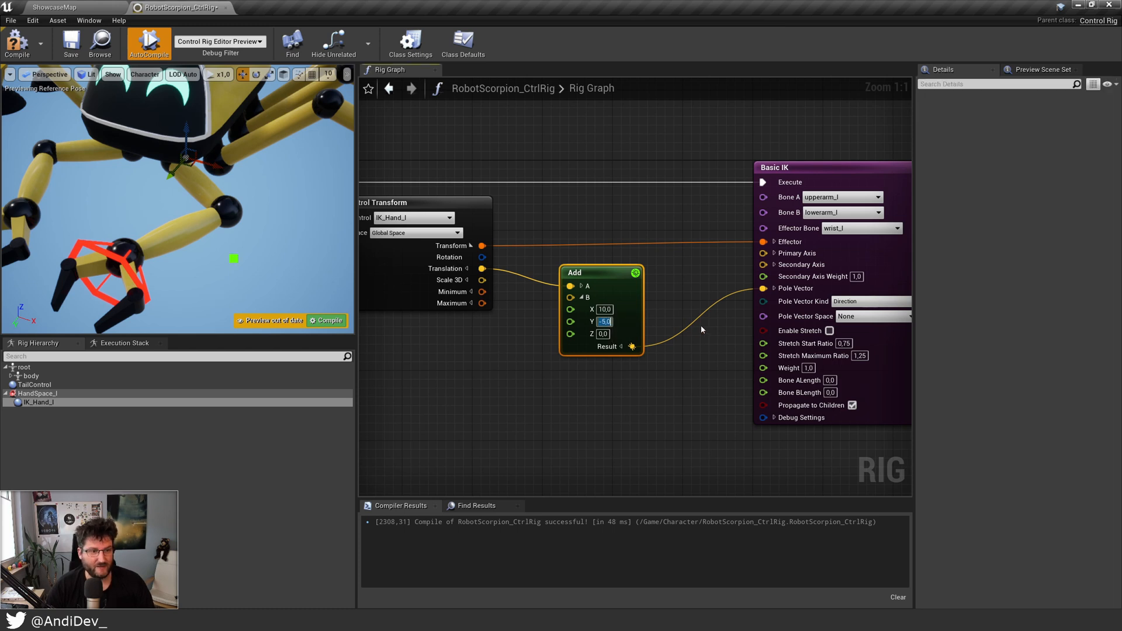
{"action": "mouse_move", "coordinate": [157, 276]}
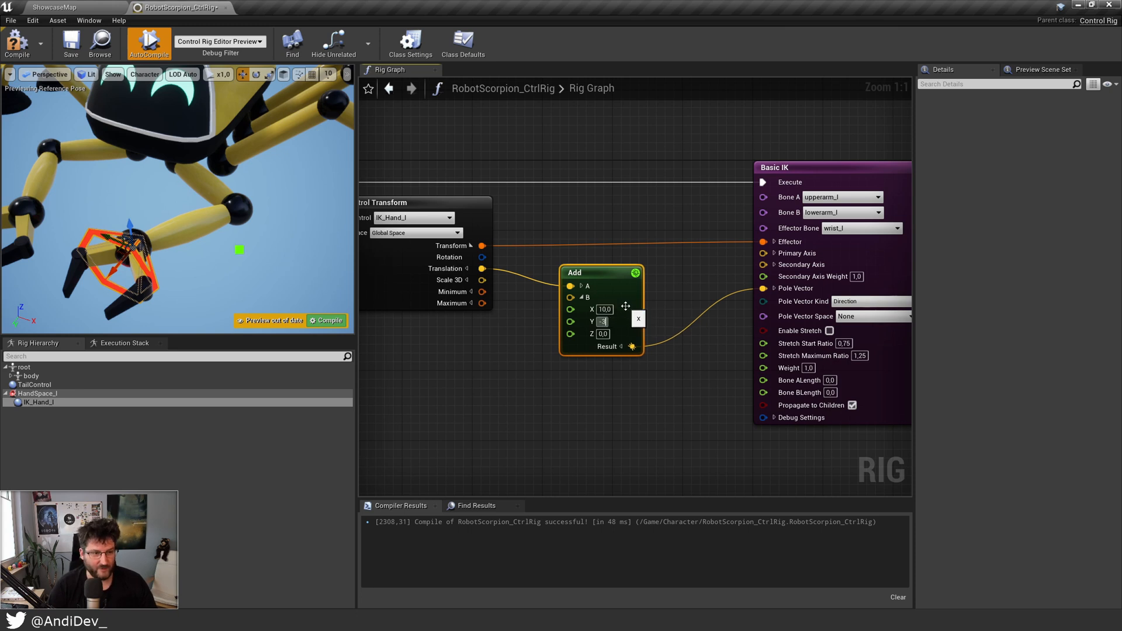
{"action": "type", "text": "-3,0"}
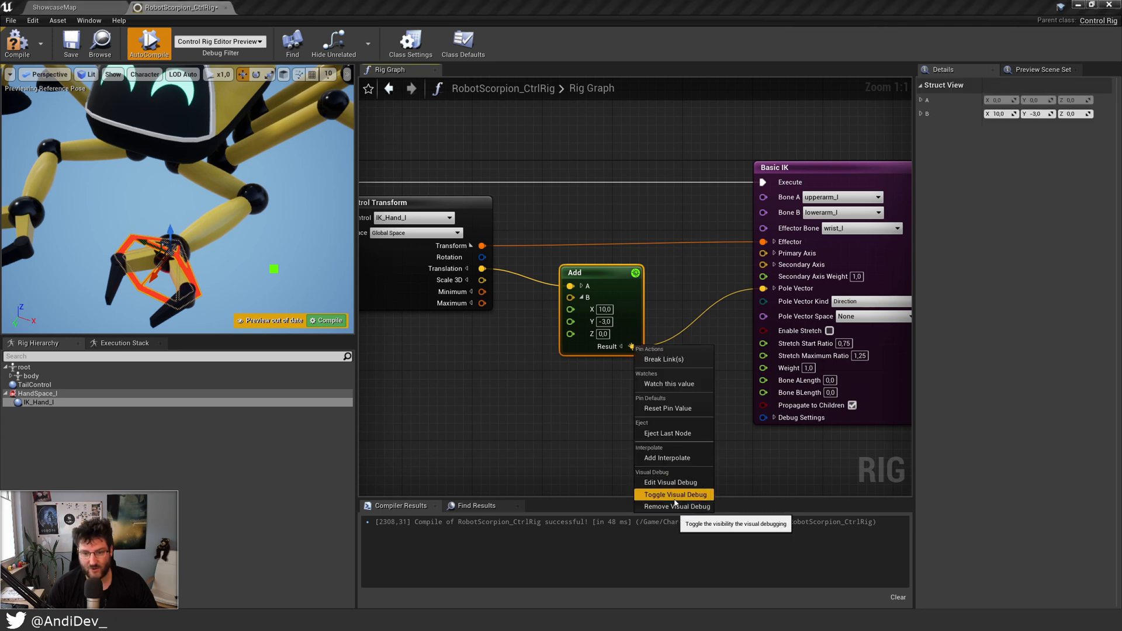
Toggle the Result pin's Visual Debug and drag IK_Hand_l in the preview to test bending
{"action": "left_click", "coordinate": [673, 495]}
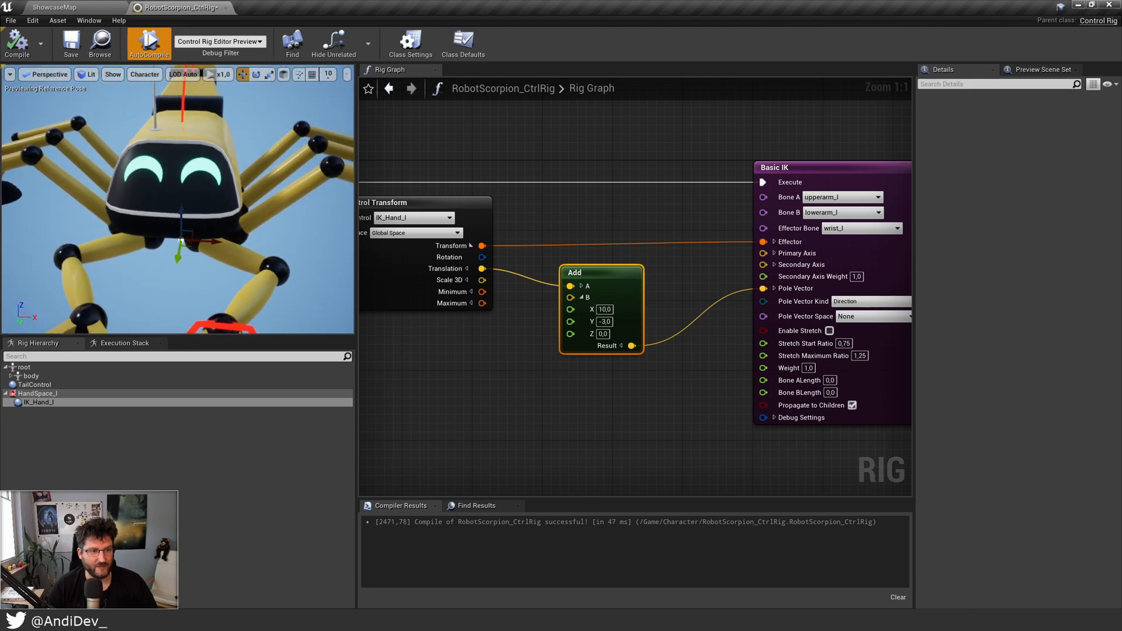
{"action": "left_click", "coordinate": [199, 246]}
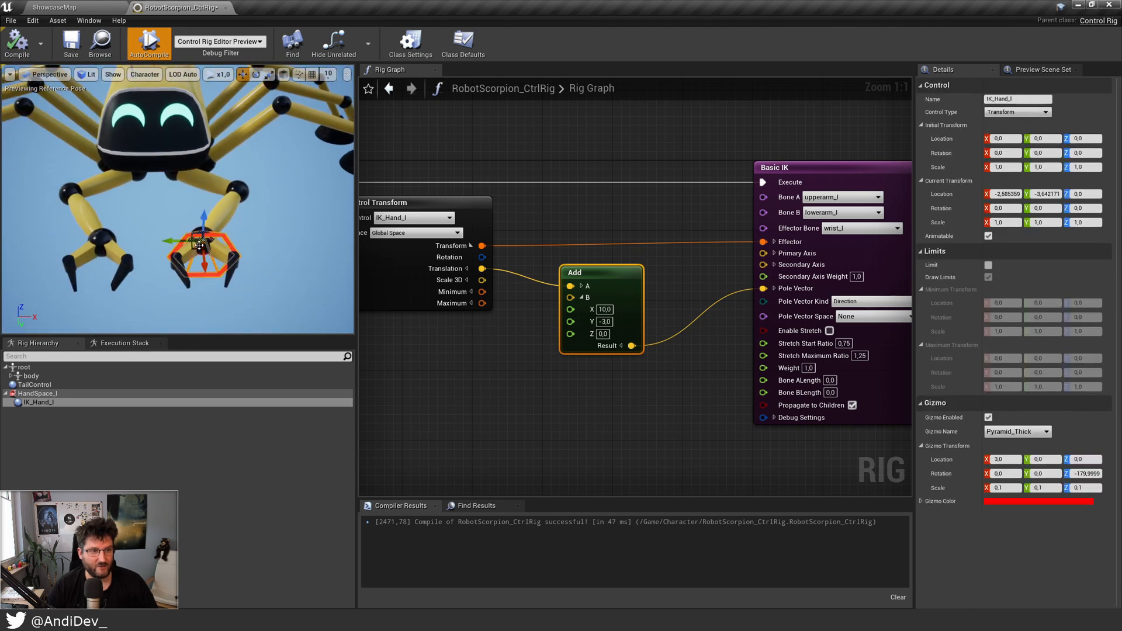
{"action": "left_click_drag", "start_coordinate": [202, 246], "coordinate": [163, 239]}
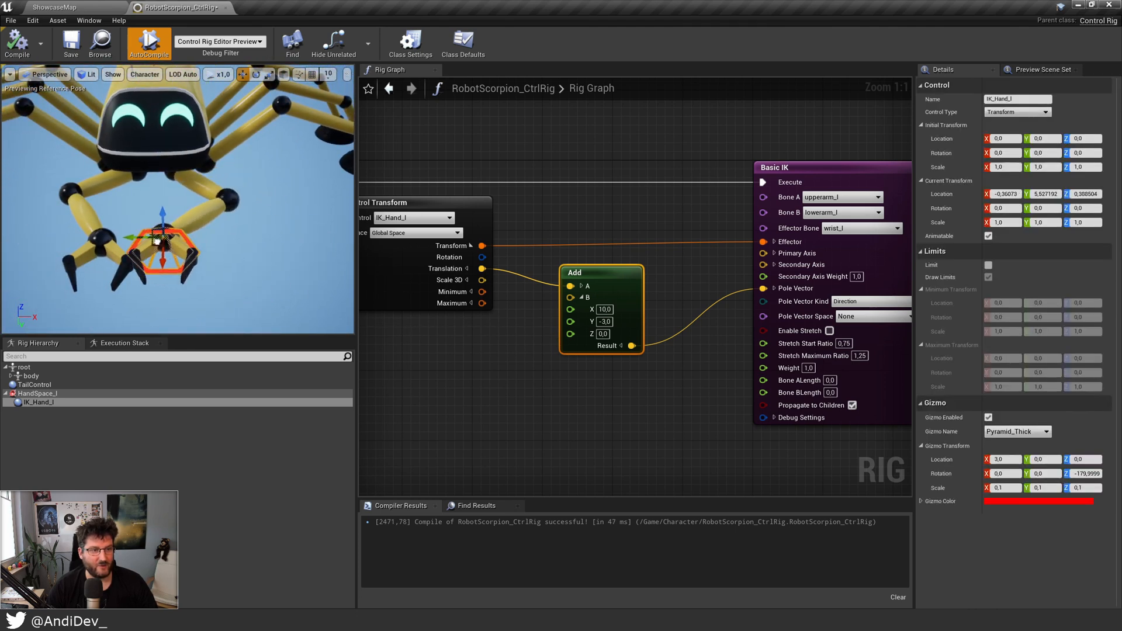
{"action": "left_click_drag", "start_coordinate": [161, 243], "coordinate": [212, 254]}
{"action": "type", "text": "15"}
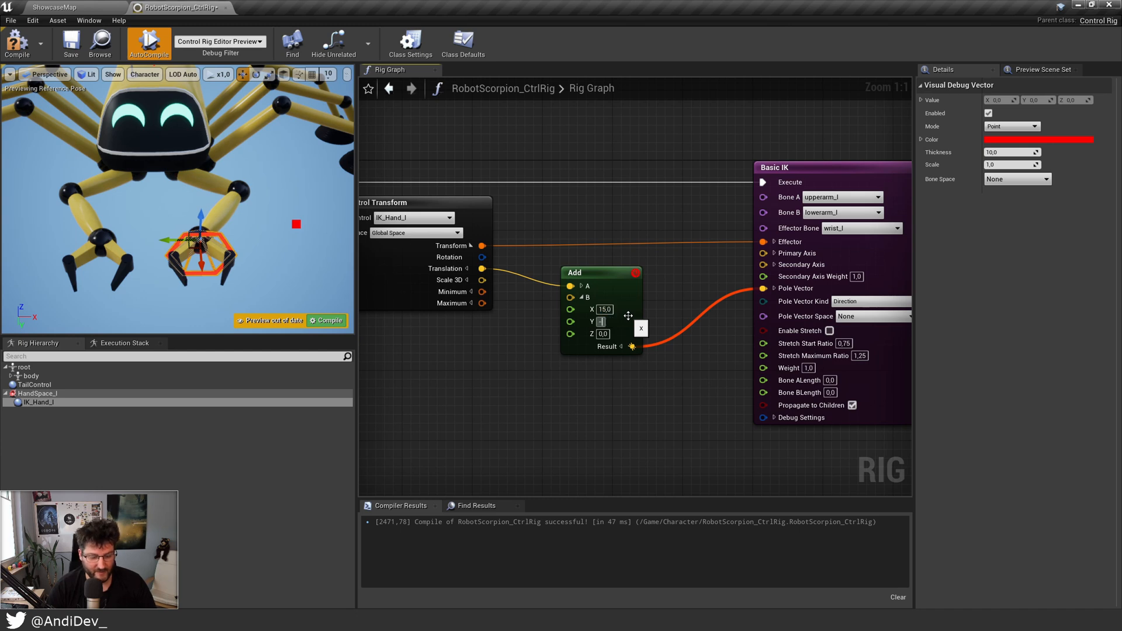
Commit the Add node's B offset Y value of -5.0
{"action": "type", "text": "-5.0"}
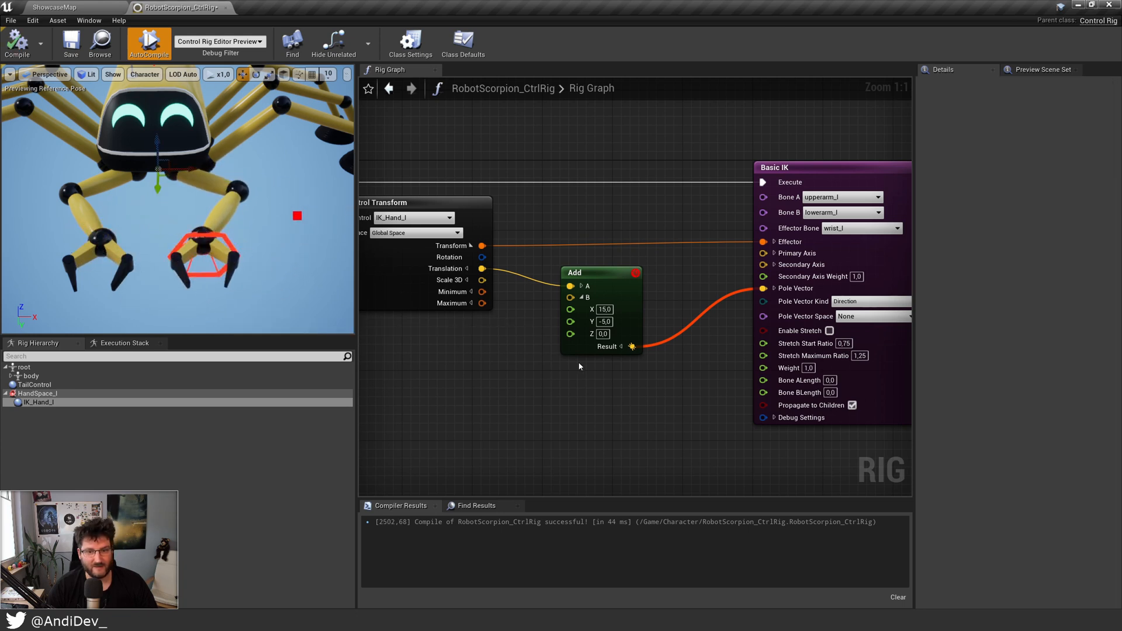
{"action": "left_click", "coordinate": [600, 272]}
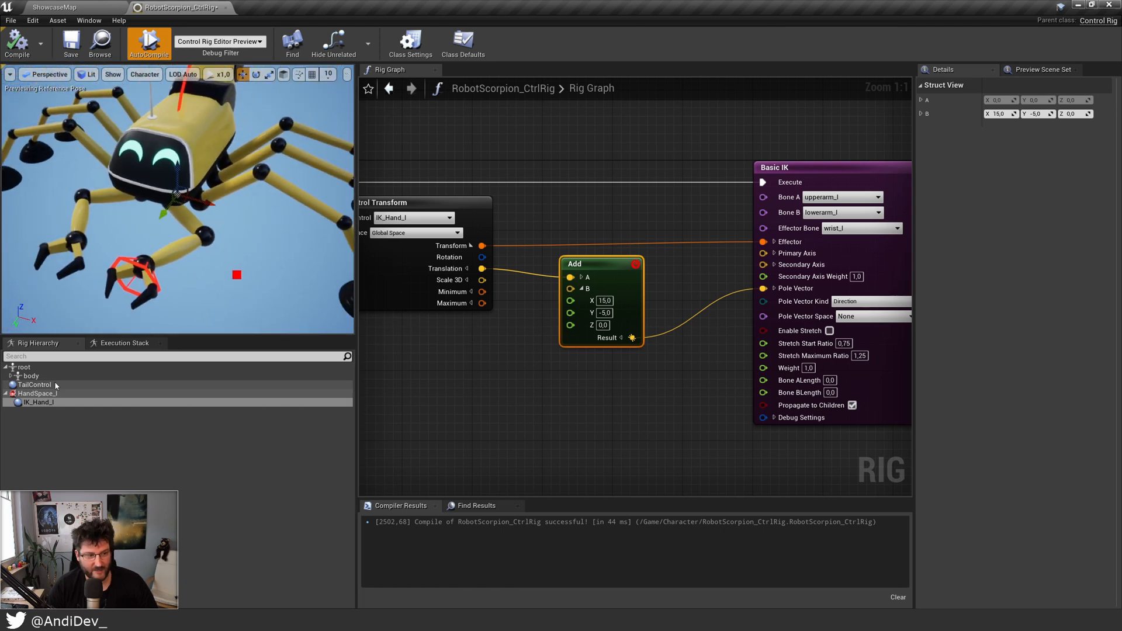
Select IK_Hand_l and rotate then move it so the left claw follows through the IK
{"action": "left_click", "coordinate": [34, 393]}
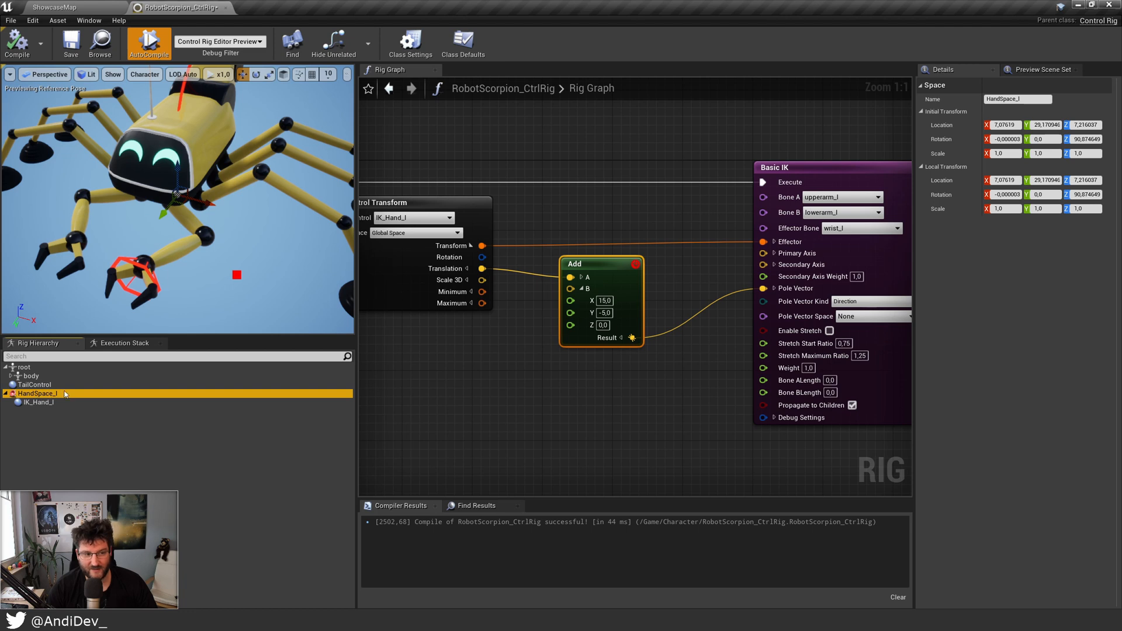
{"action": "mouse_move", "coordinate": [63, 402]}
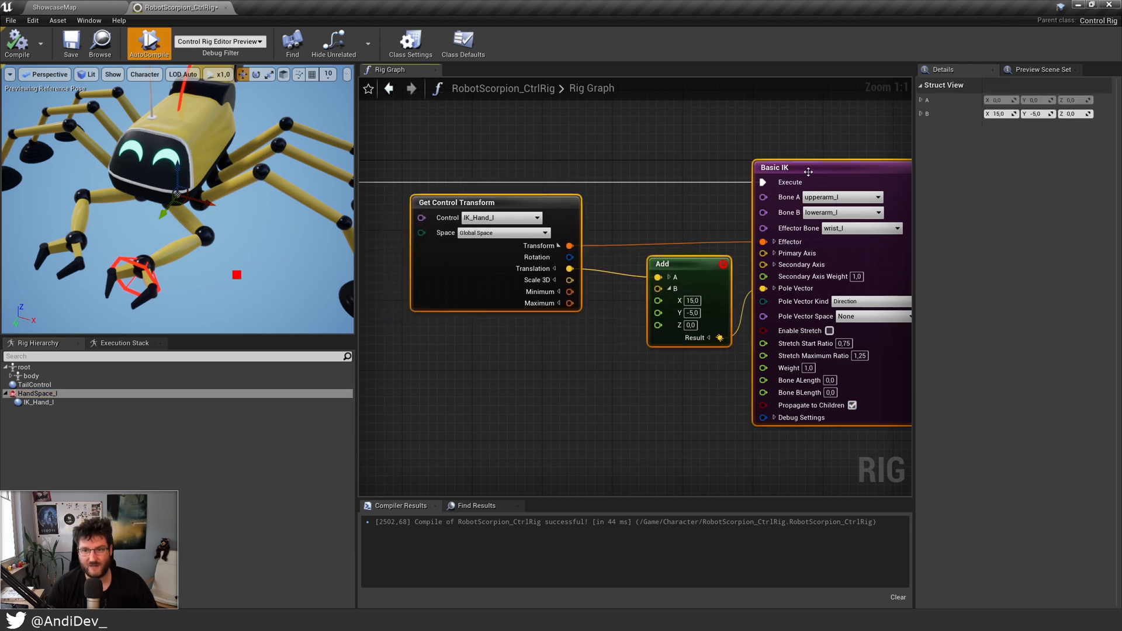
{"action": "left_click", "coordinate": [39, 402]}
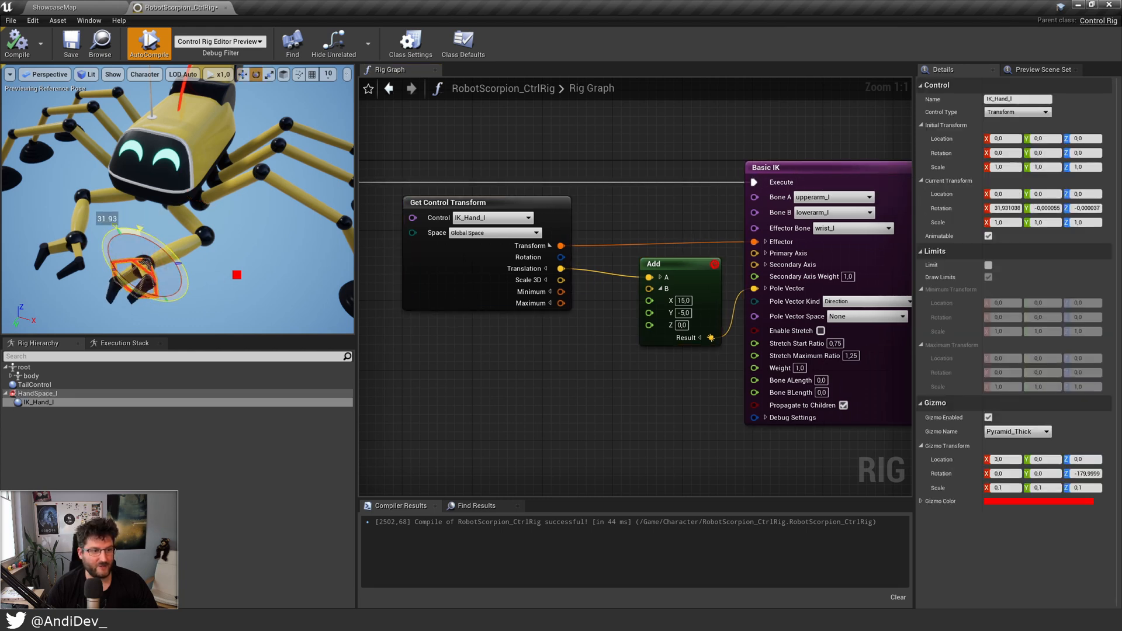
{"action": "left_click_drag", "start_coordinate": [148, 273], "coordinate": [147, 257]}
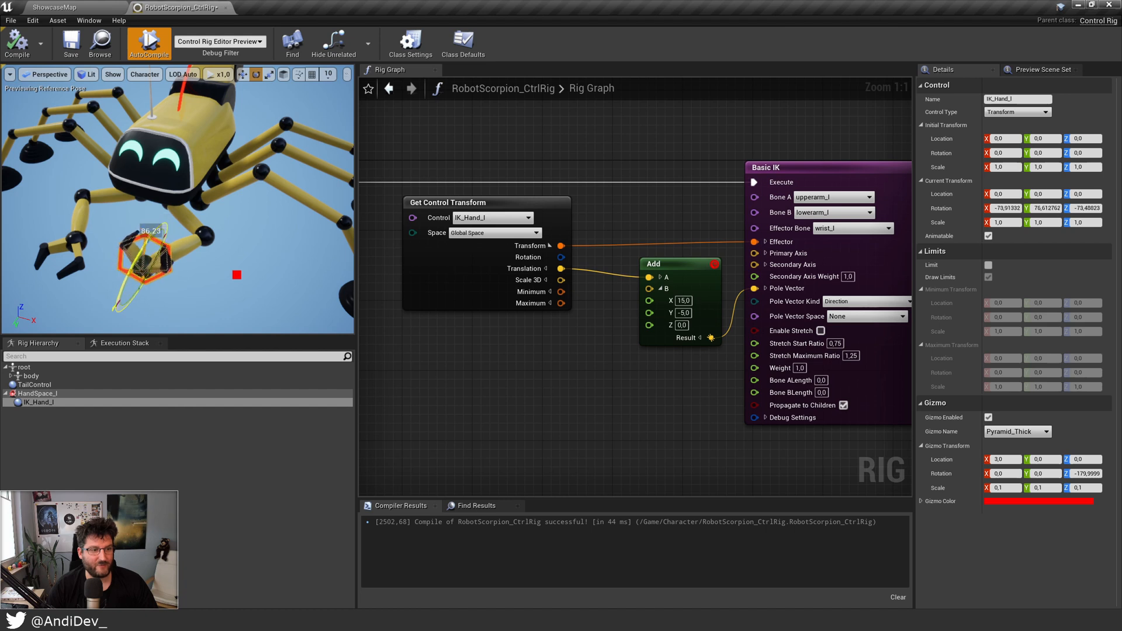
{"action": "left_click_drag", "start_coordinate": [150, 250], "coordinate": [136, 275]}
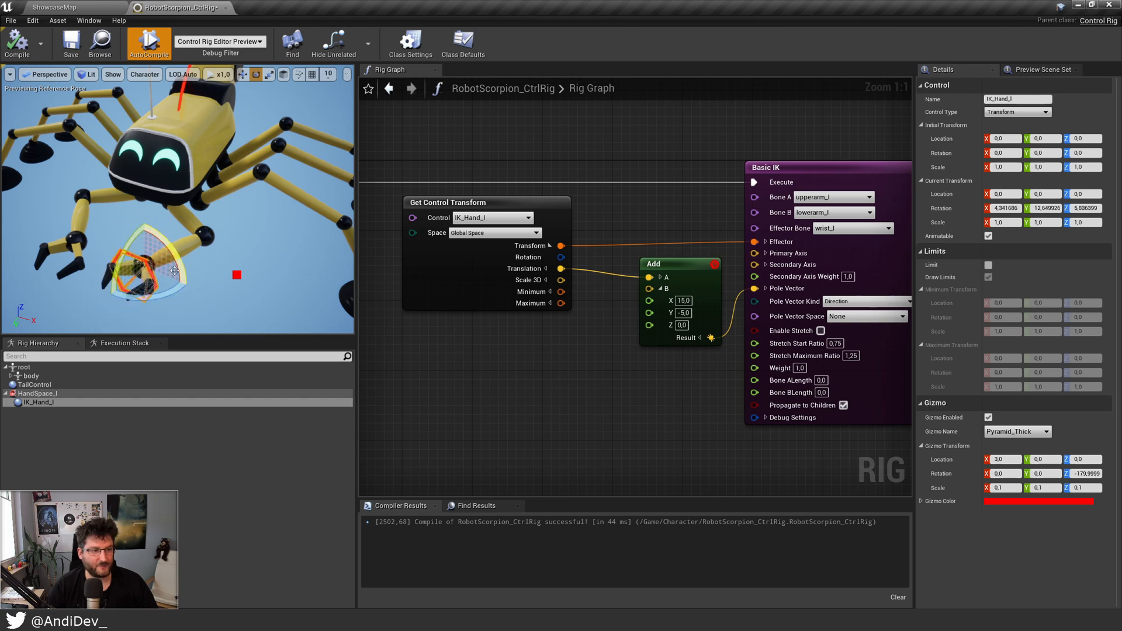
{"action": "left_click_drag", "start_coordinate": [176, 269], "coordinate": [189, 289]}
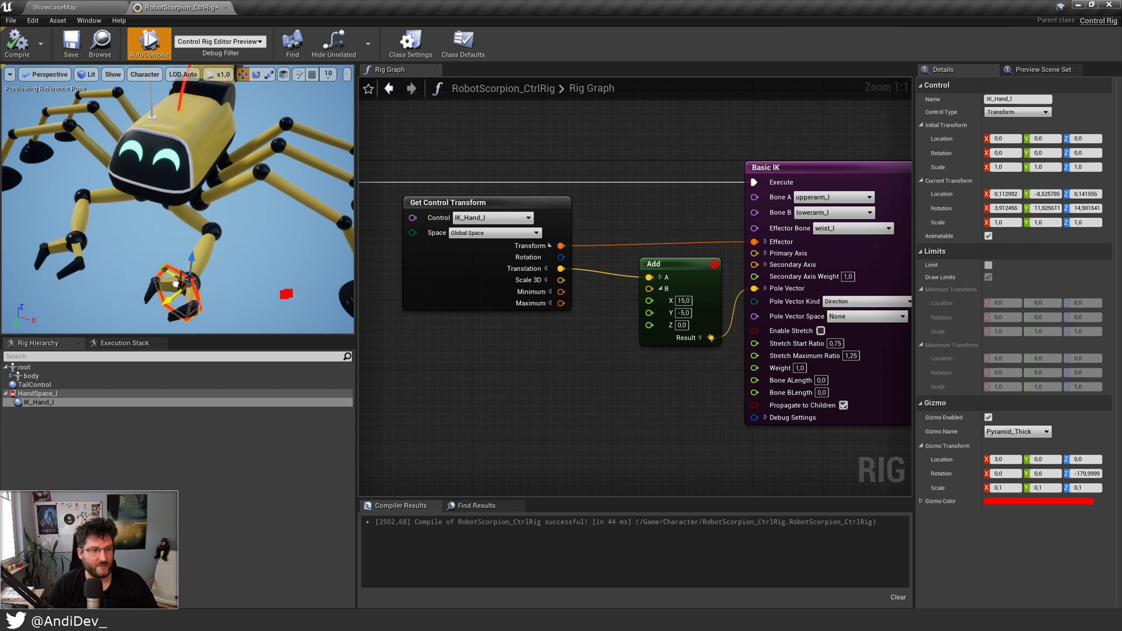
{"action": "left_click_drag", "start_coordinate": [182, 290], "coordinate": [132, 279]}
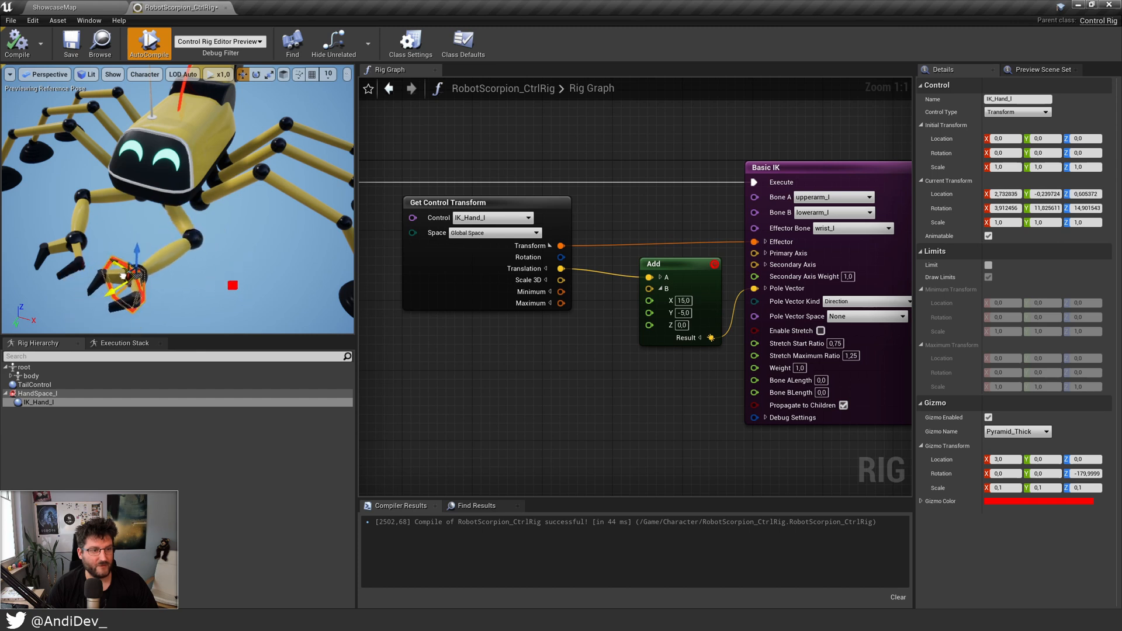